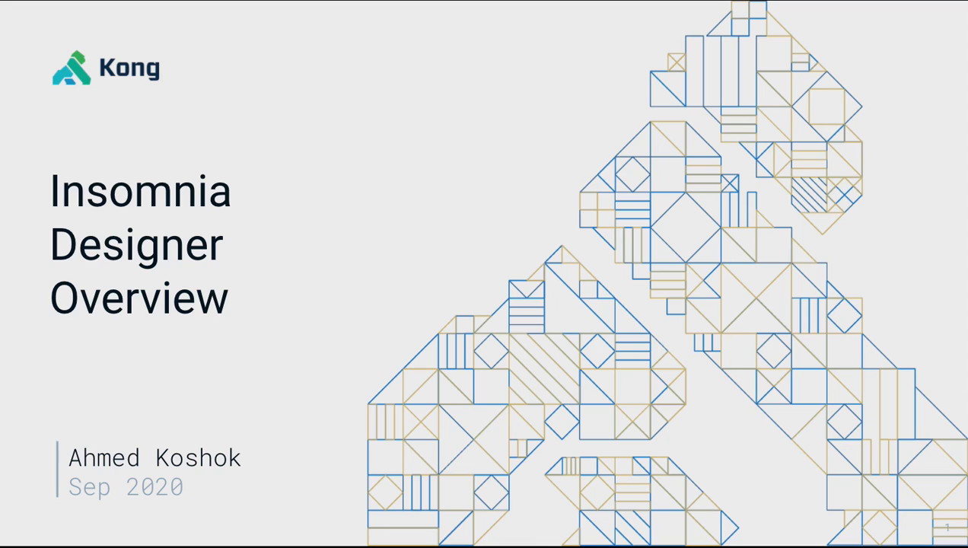
Step: Advance the Insomnia Designer slideshow past the overview slides to the live app dashboard
key(Right)
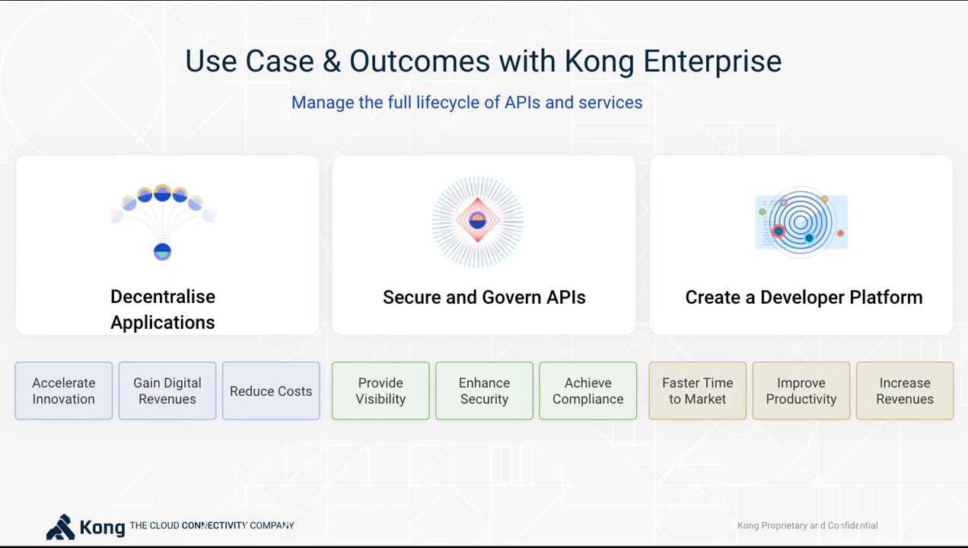
key(Right)
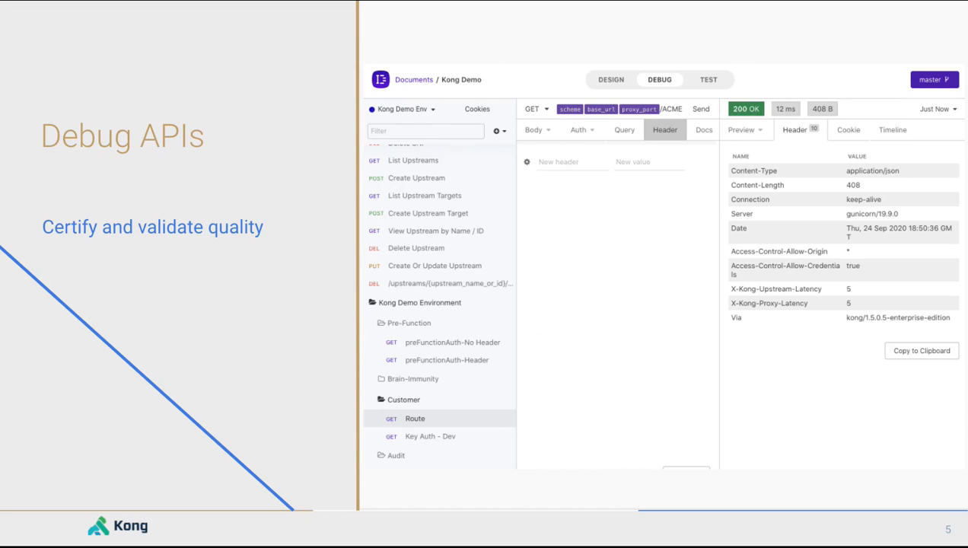
click(708, 79)
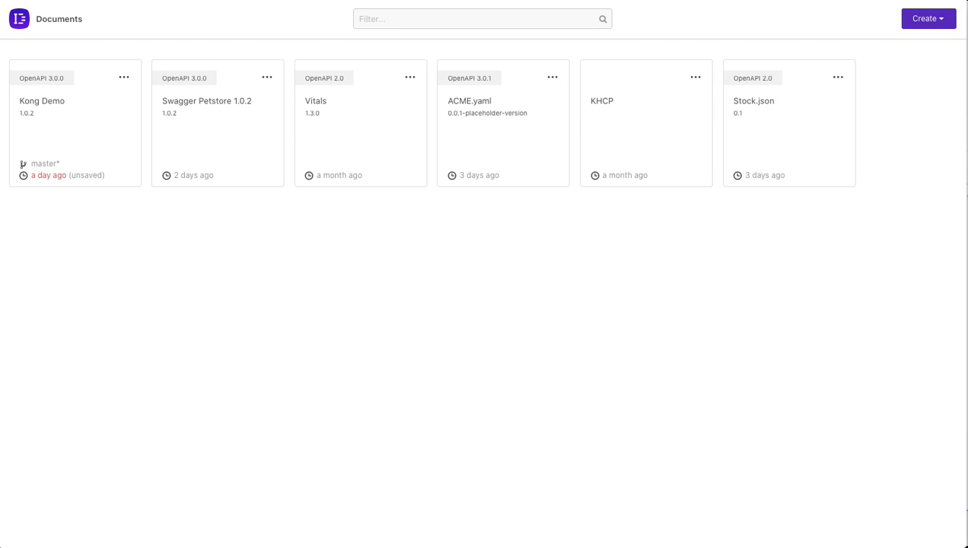
mouse_move(756, 248)
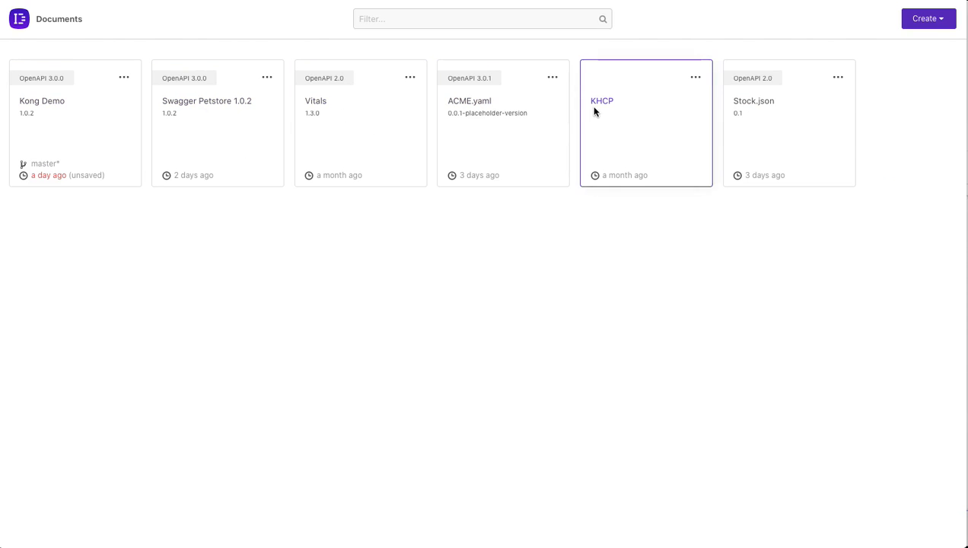
Step: Import the petstore.yaml spec from its URL and rename the new workspace Petstore
click(927, 18)
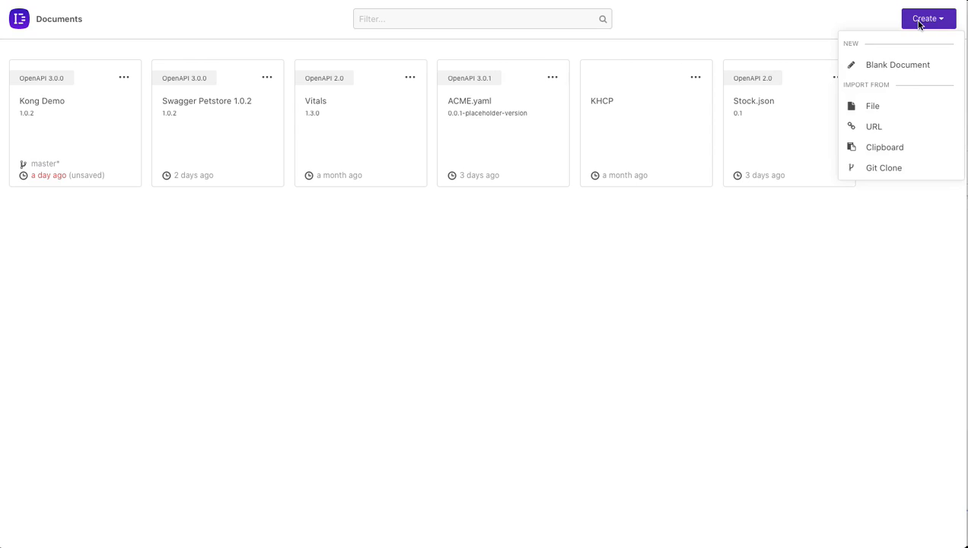
mouse_move(872, 106)
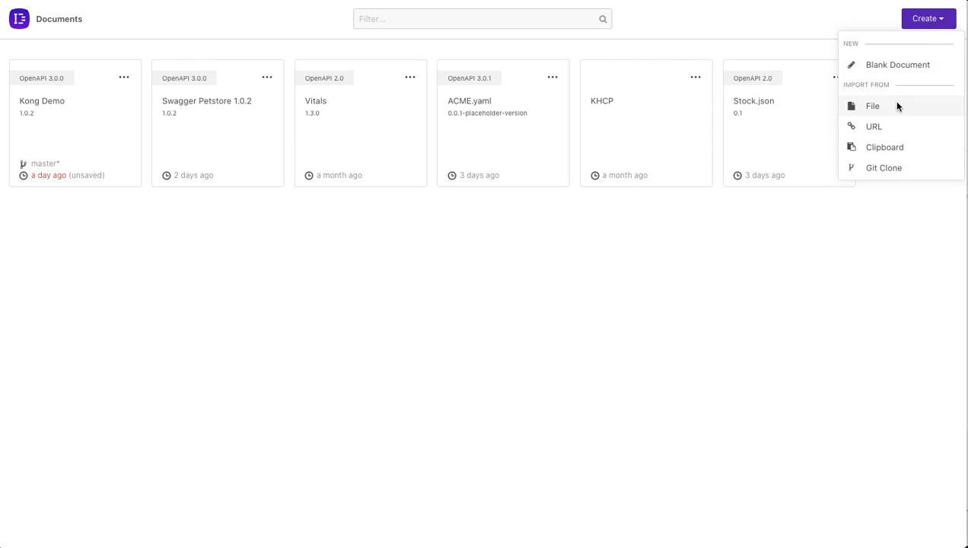
mouse_move(874, 125)
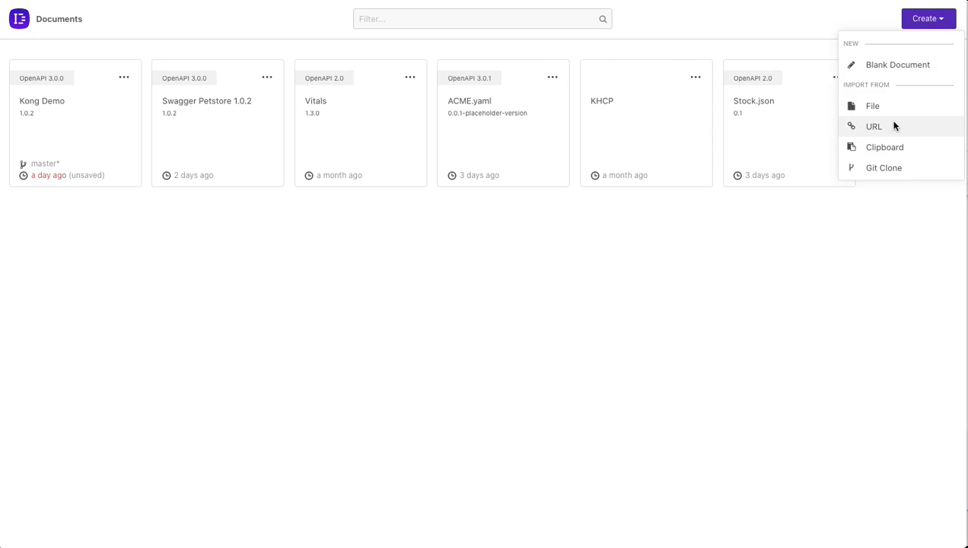
mouse_move(902, 168)
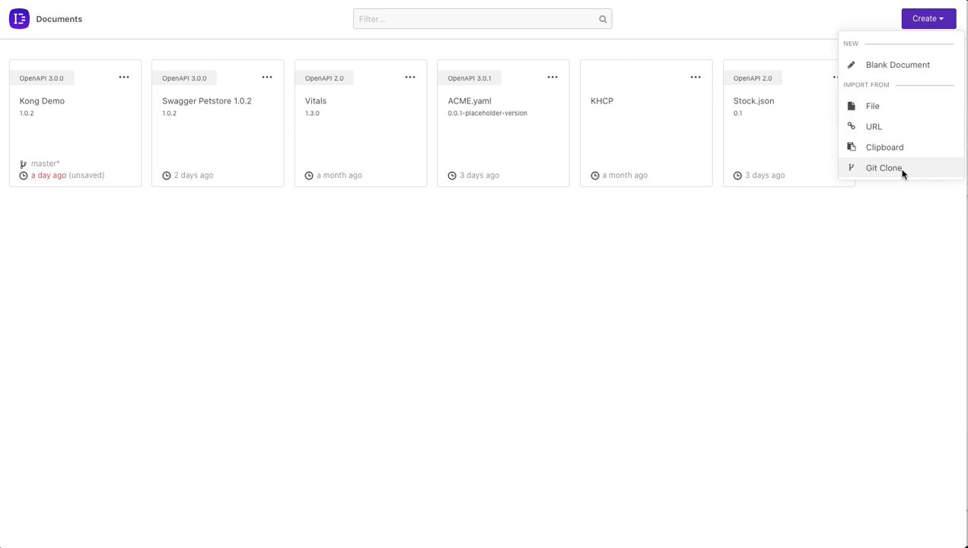
mouse_move(896, 126)
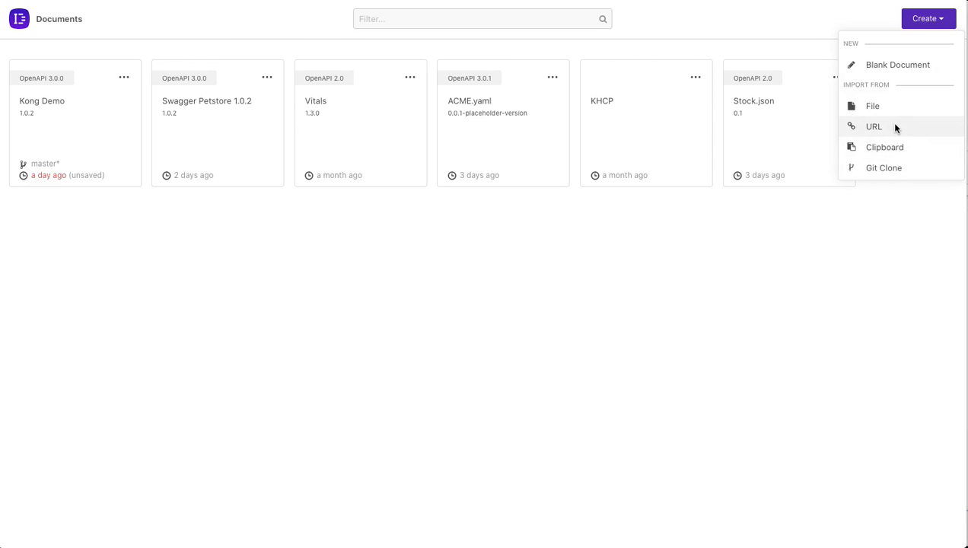
click(874, 126)
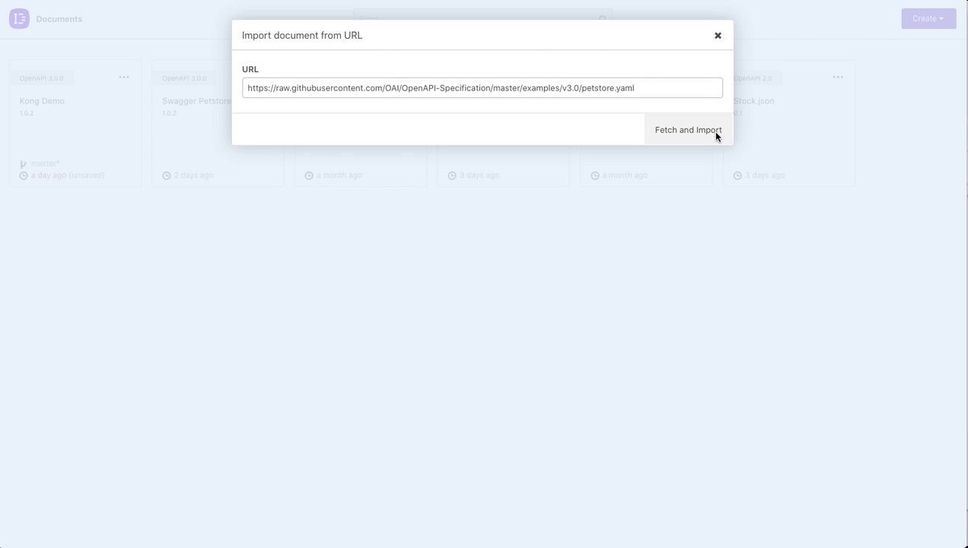
click(687, 129)
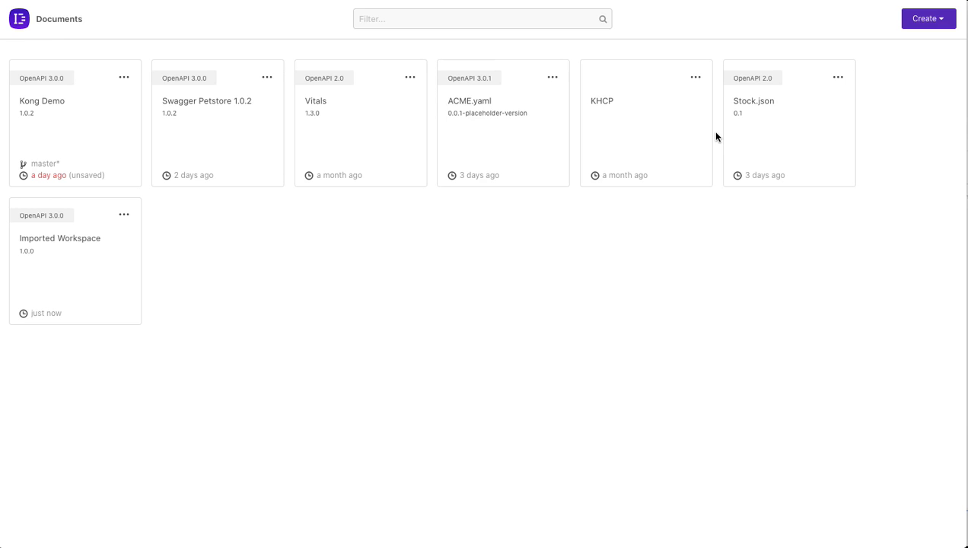
mouse_move(97, 238)
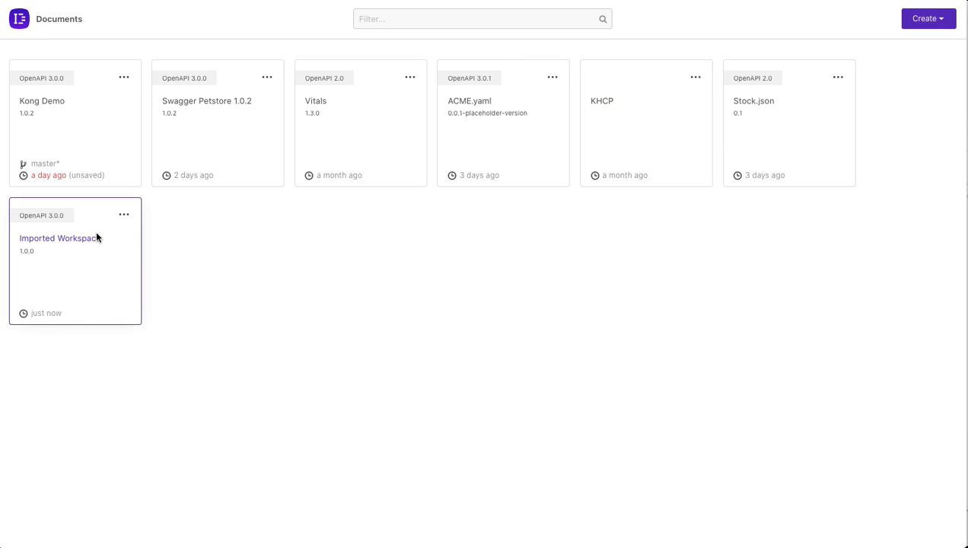
click(124, 214)
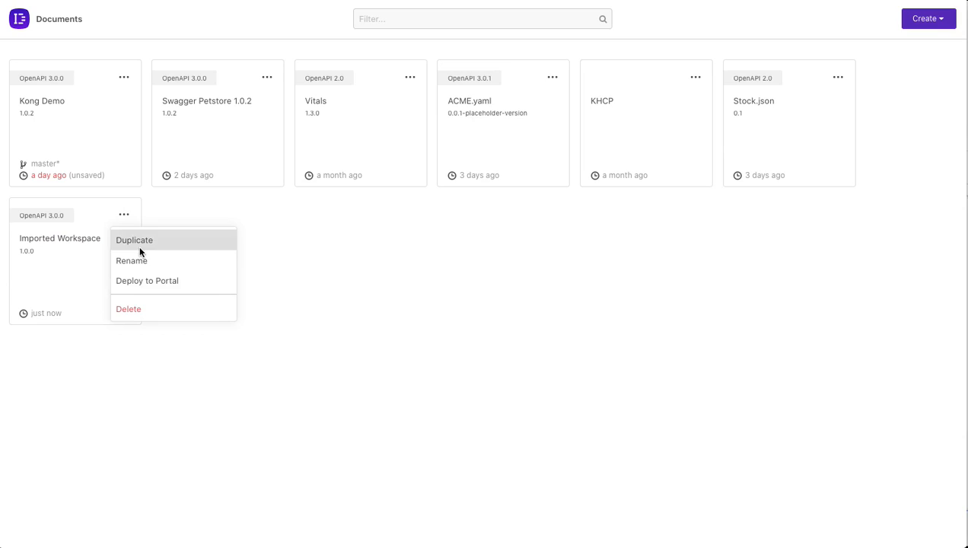
click(131, 260)
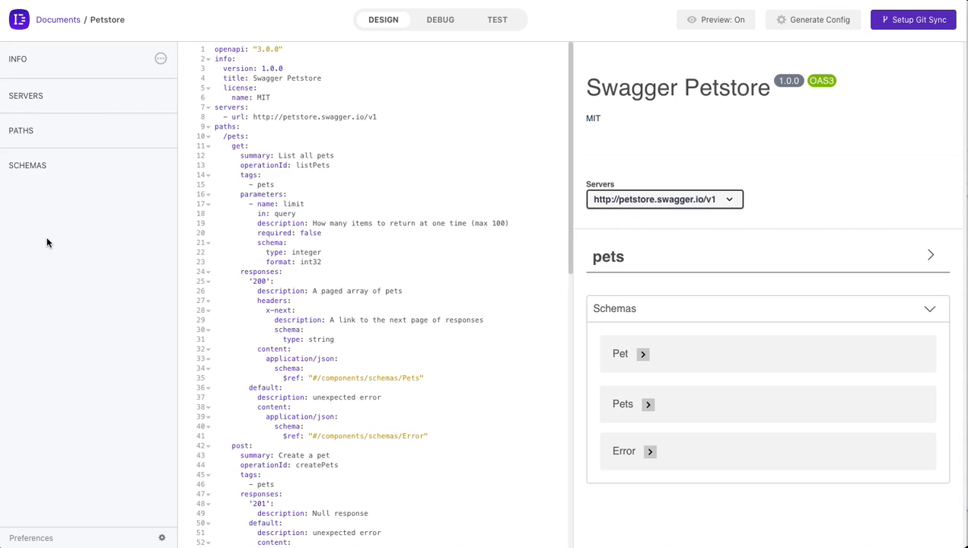
mouse_move(383, 29)
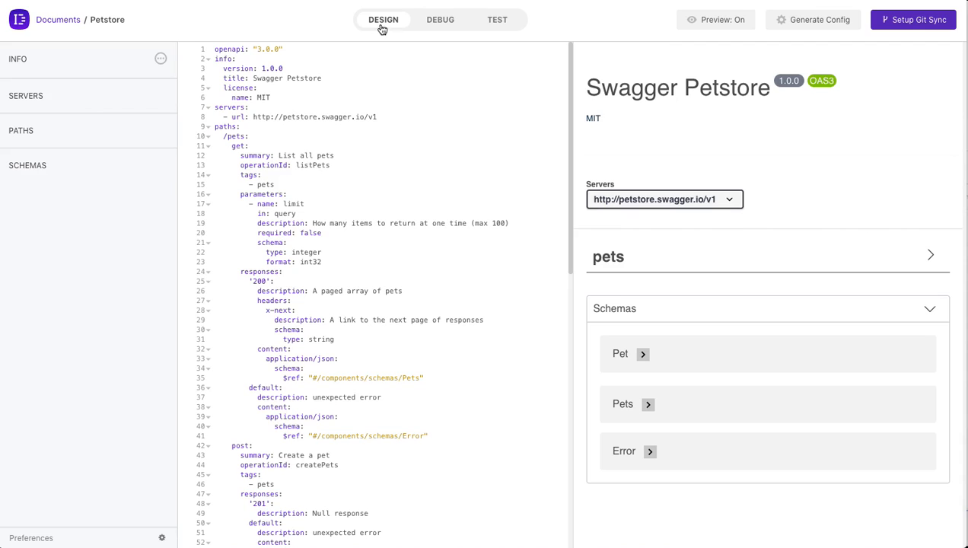
mouse_move(388, 30)
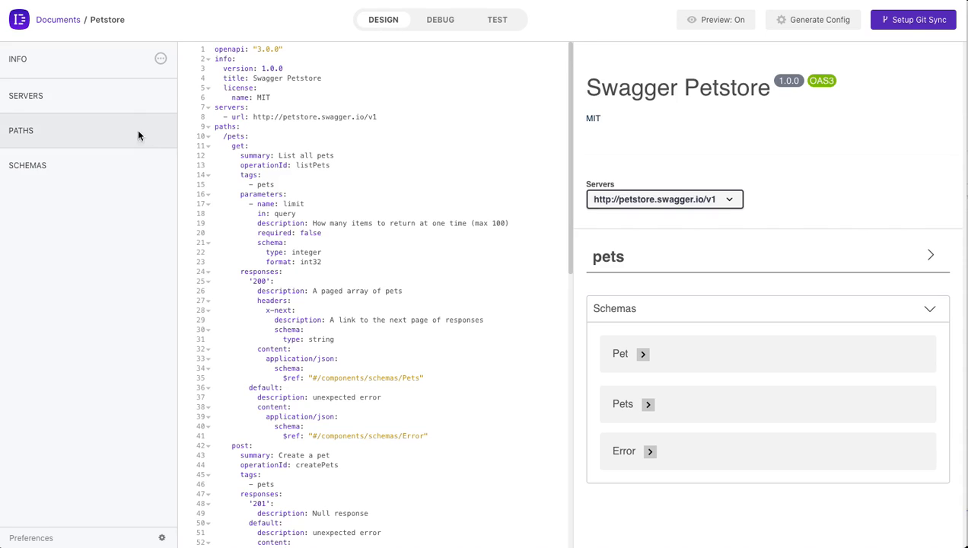
Step: Expand the Petstore outline's INFO, SERVERS, PATHS and SCHEMAS sections
click(17, 59)
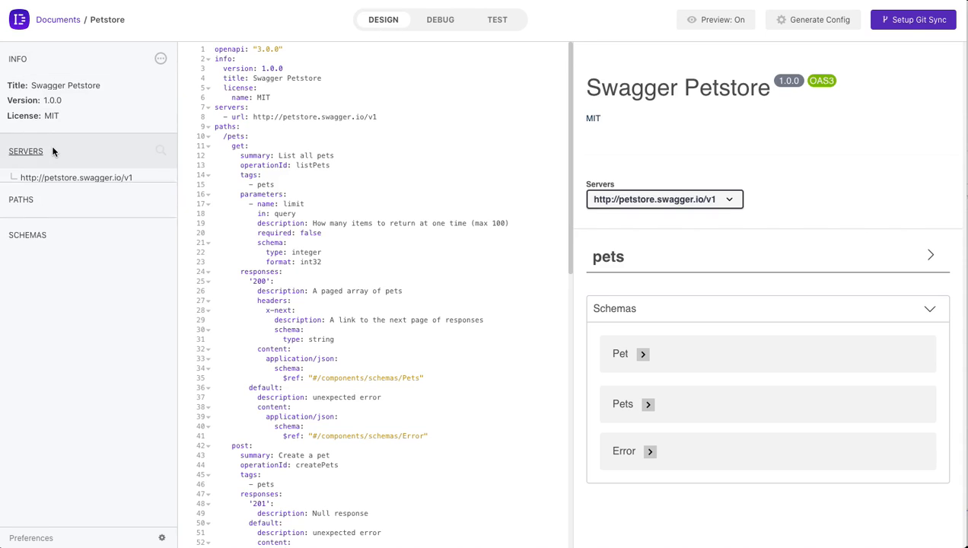
click(21, 213)
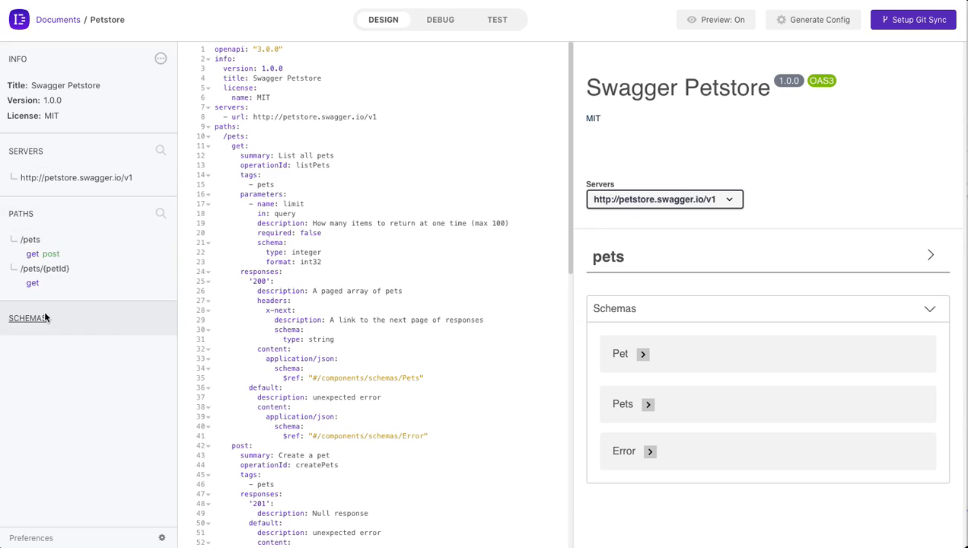
click(28, 318)
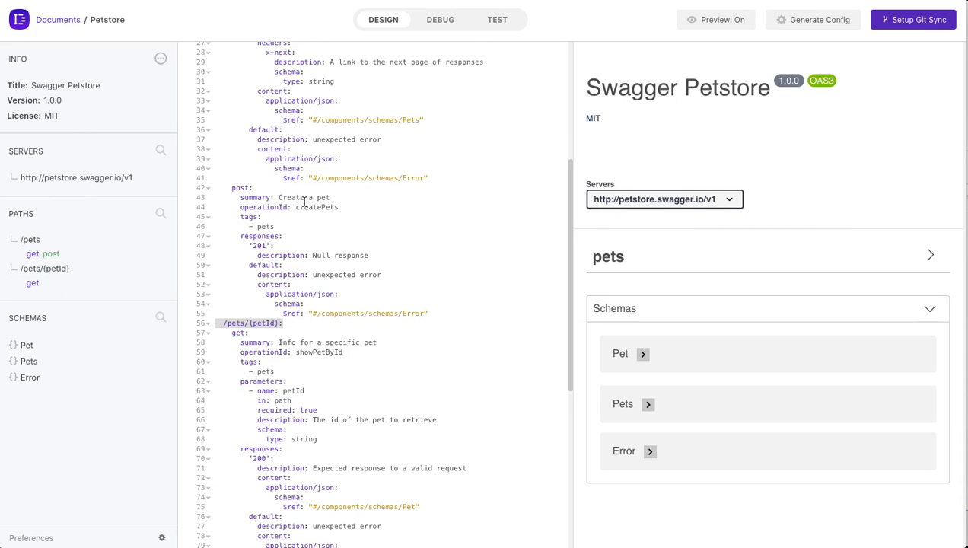
Step: Edit the post operation lines in the Petstore spec editor
click(259, 187)
text(-)
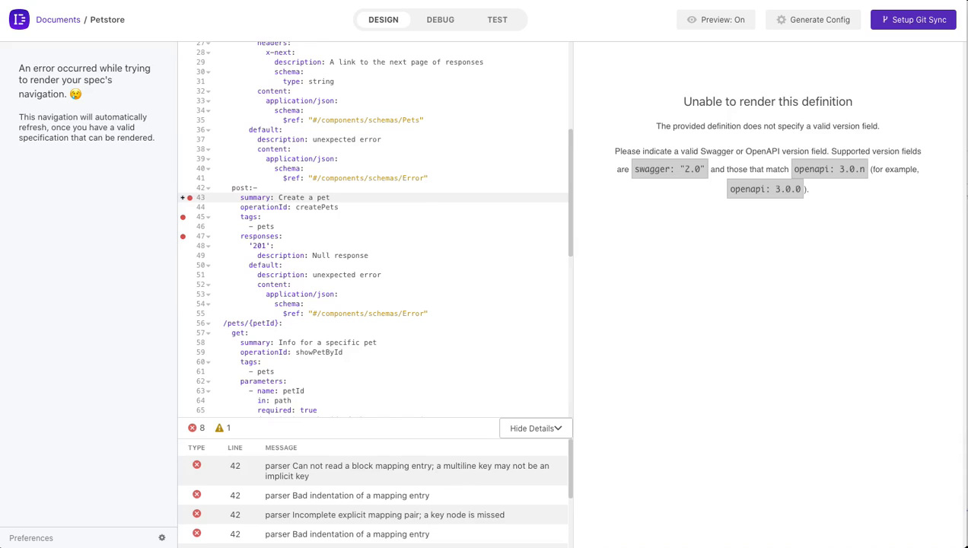
click(257, 197)
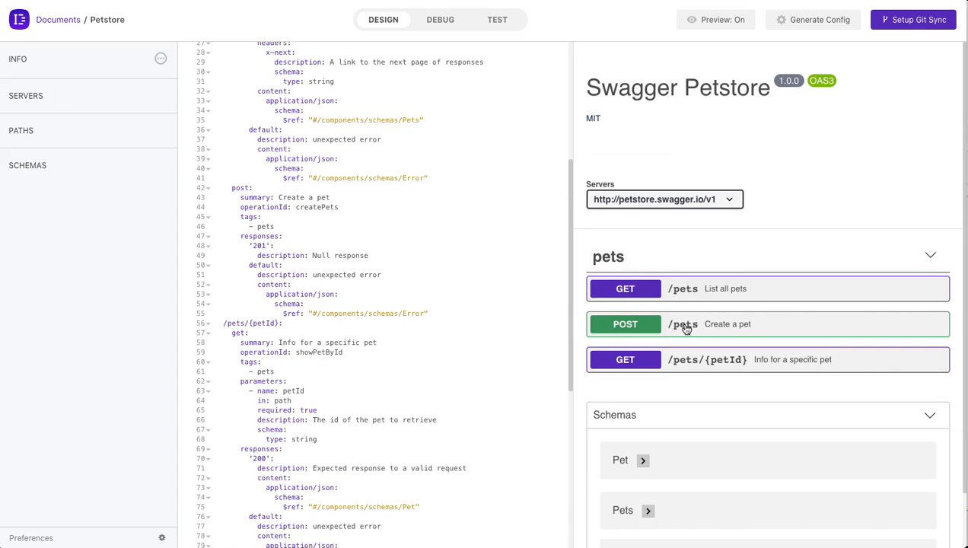
mouse_move(523, 275)
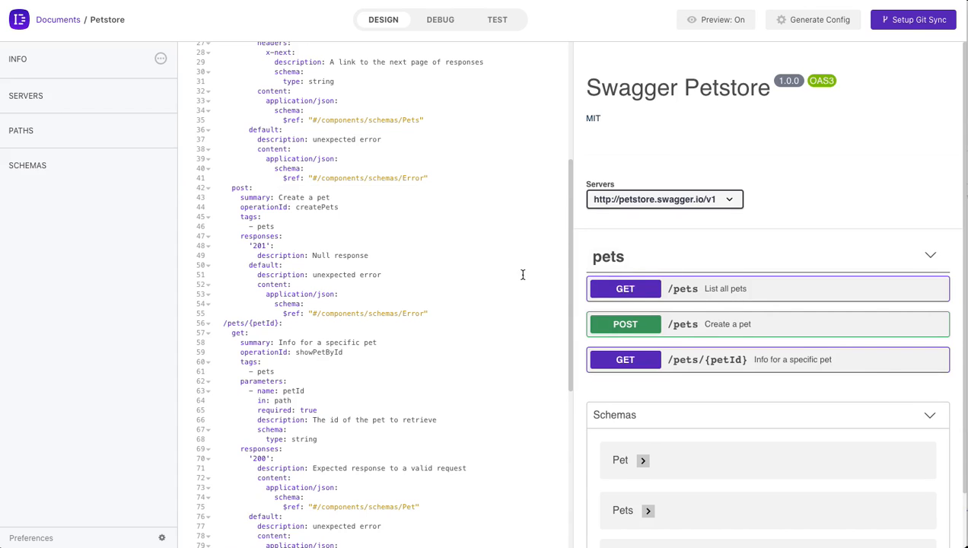
mouse_move(736, 291)
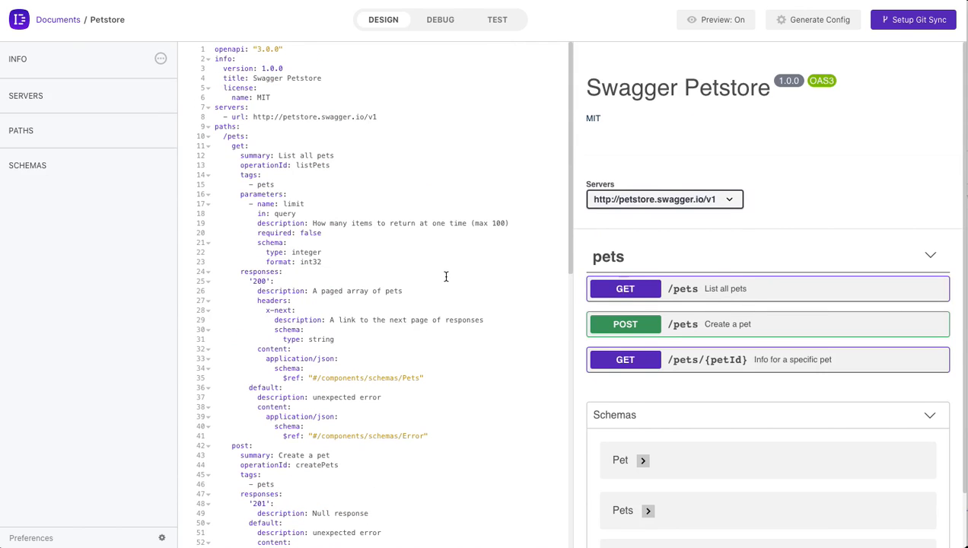
mouse_move(738, 295)
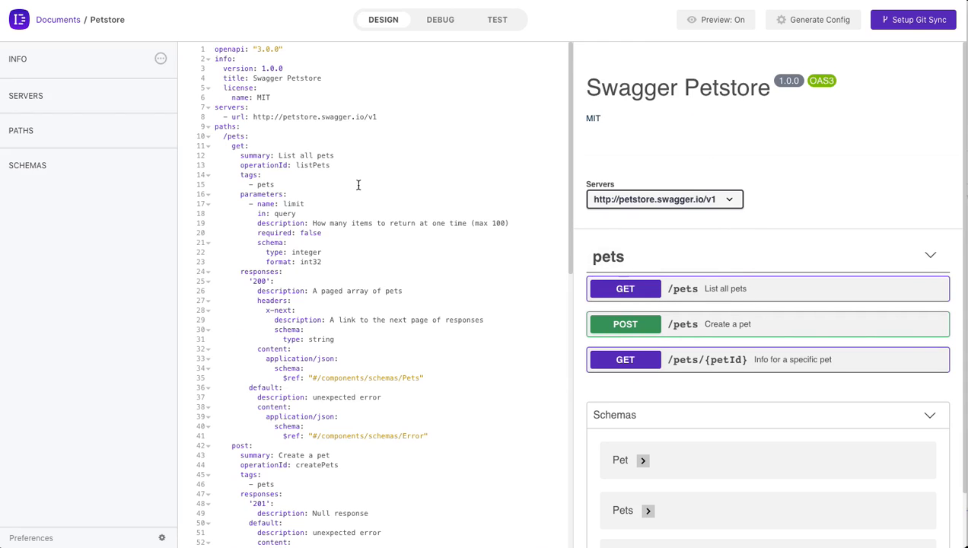
mouse_move(446, 257)
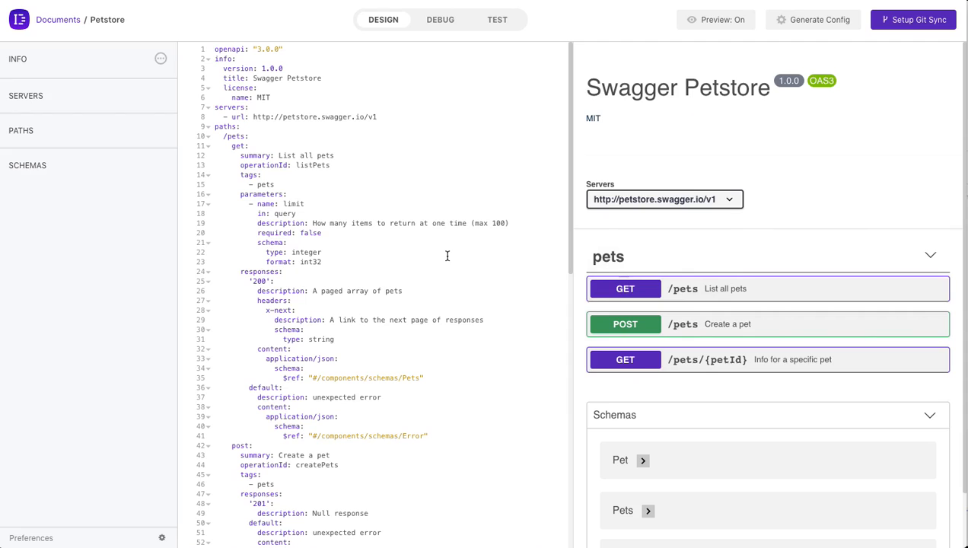
mouse_move(465, 216)
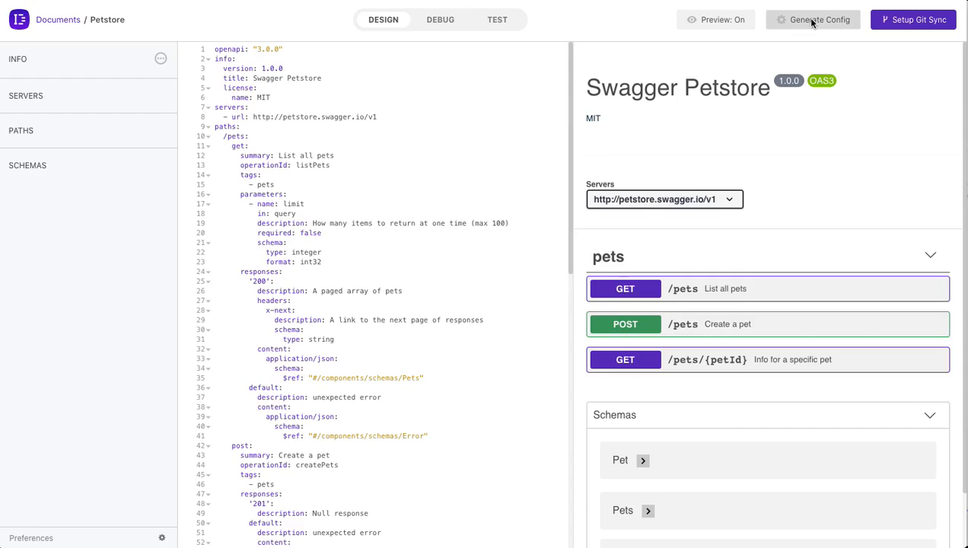
click(812, 19)
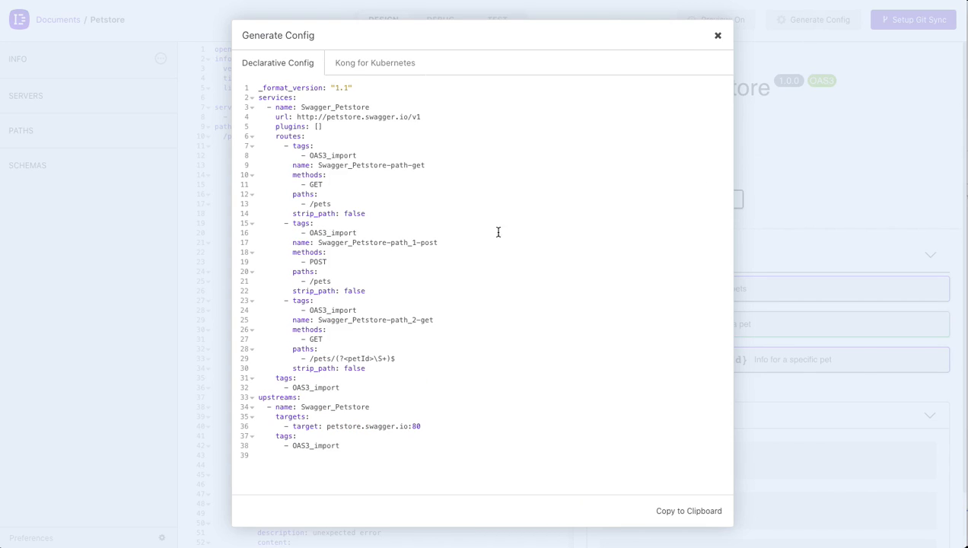
mouse_move(450, 336)
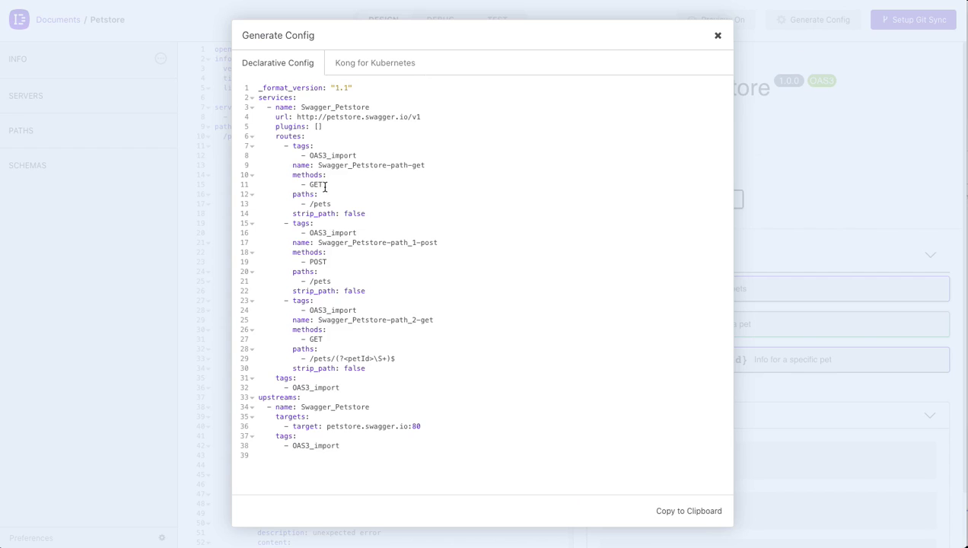
click(374, 63)
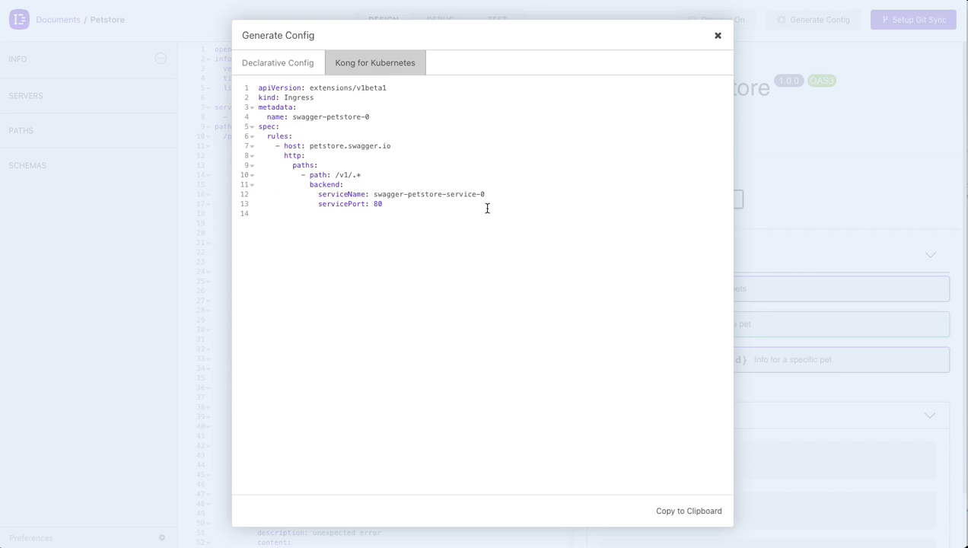
click(717, 35)
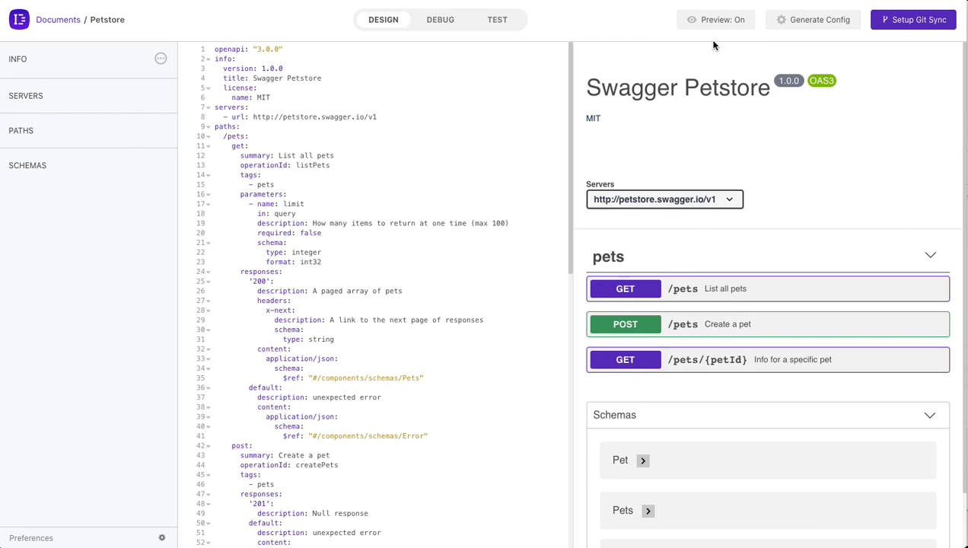
mouse_move(535, 38)
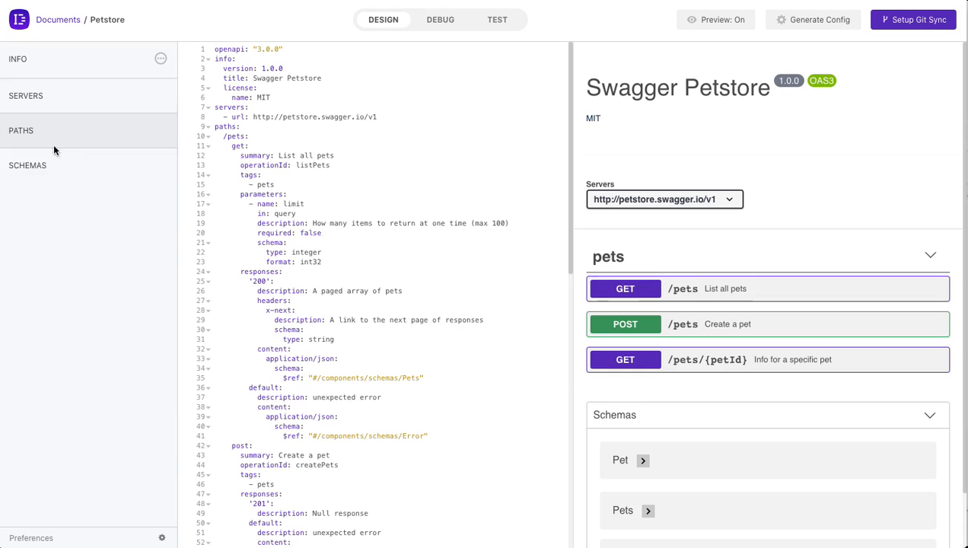
Step: Expand the PATHS outline, then return to the Documents dashboard
click(21, 130)
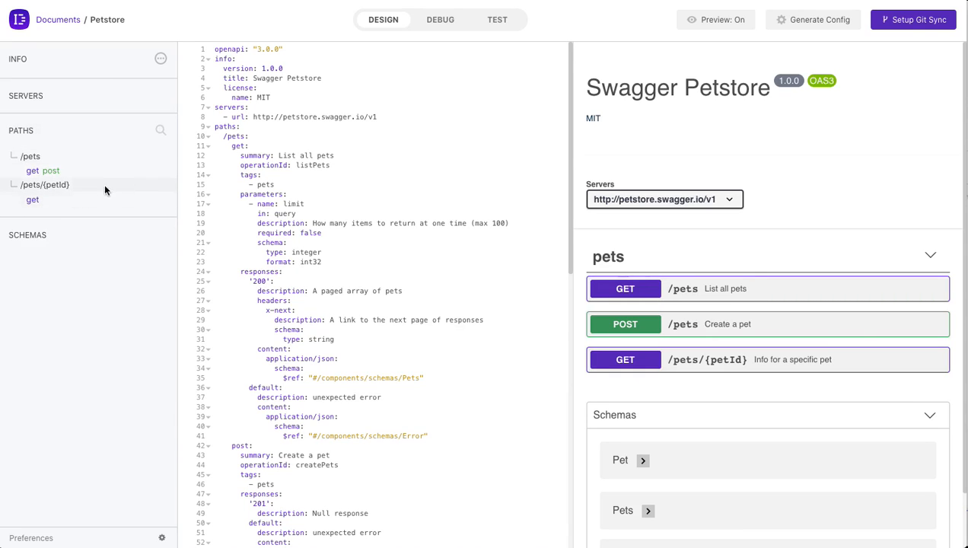
click(58, 19)
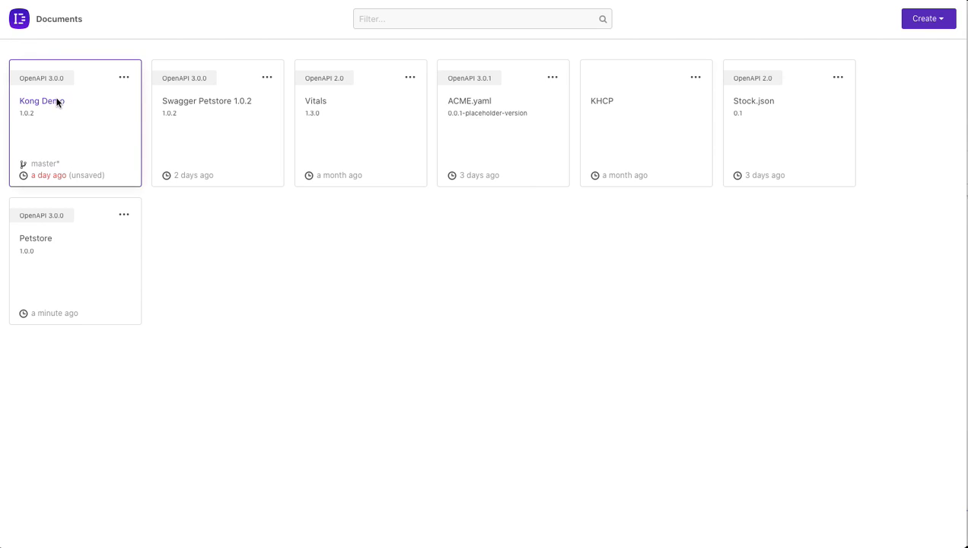
Step: Open Kong Demo and send the Key Auth - 401 request
click(42, 101)
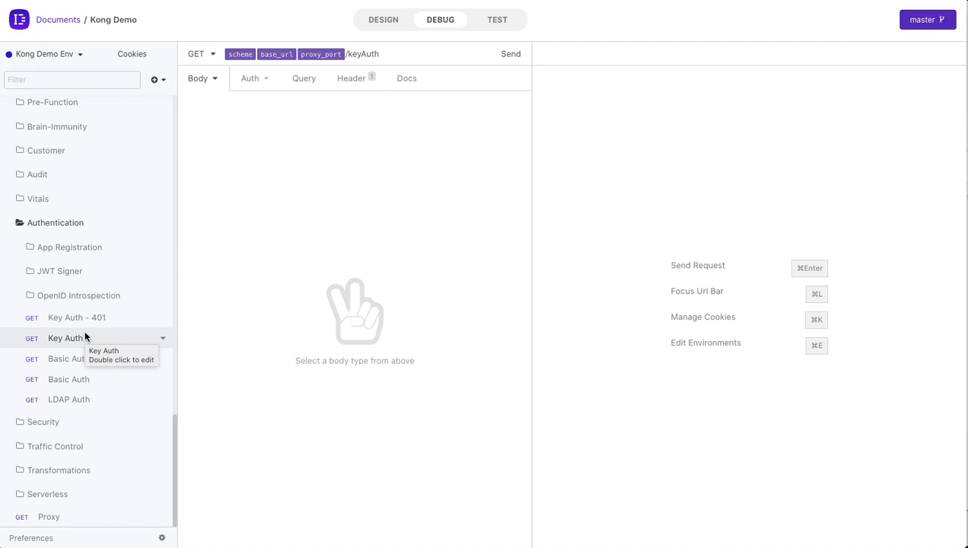
mouse_move(84, 379)
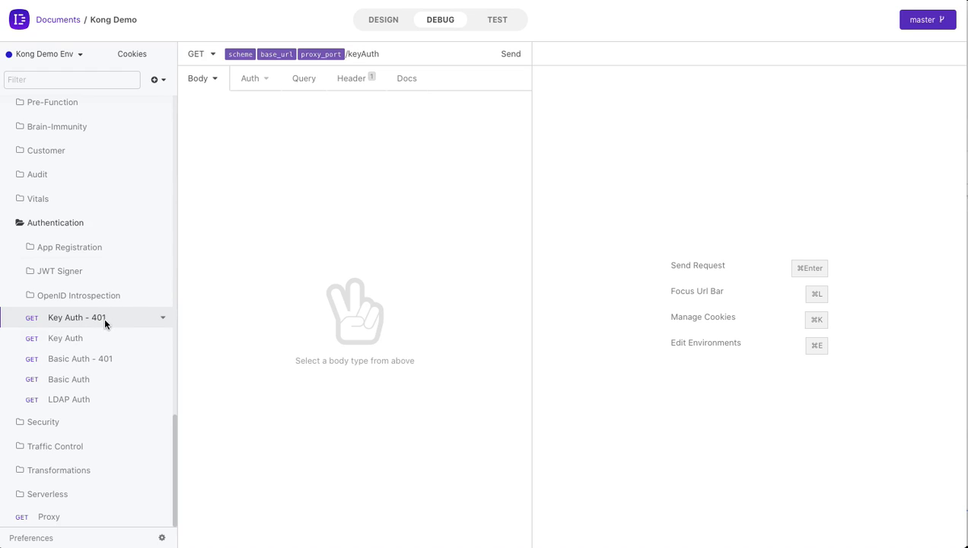
click(351, 78)
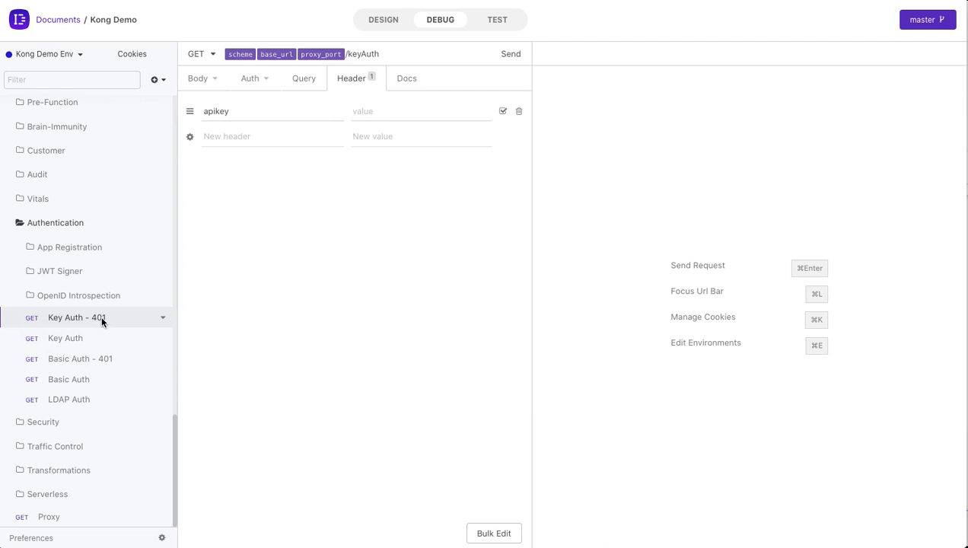
click(510, 53)
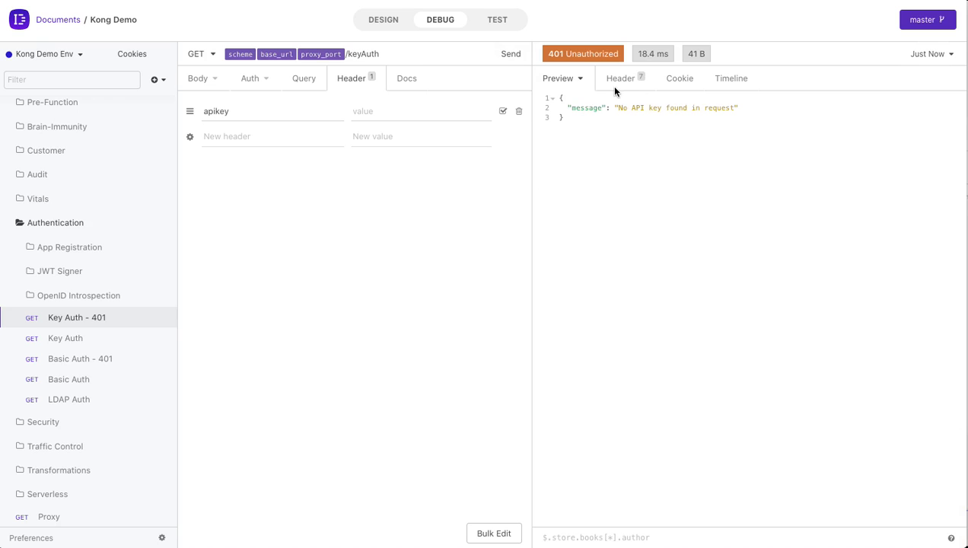
Step: Review the 401 response headers, cookies and timeline, plus the request's auth and query settings
click(620, 77)
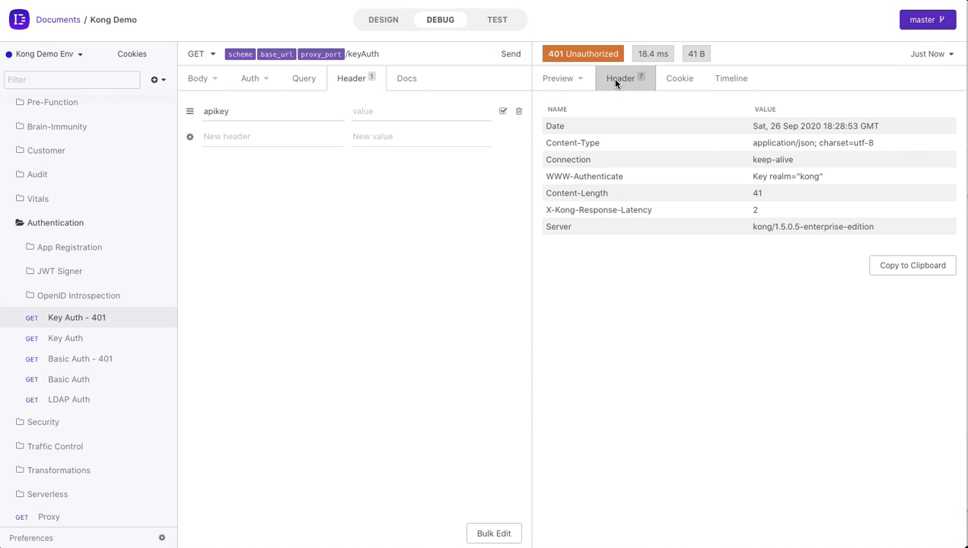
click(679, 78)
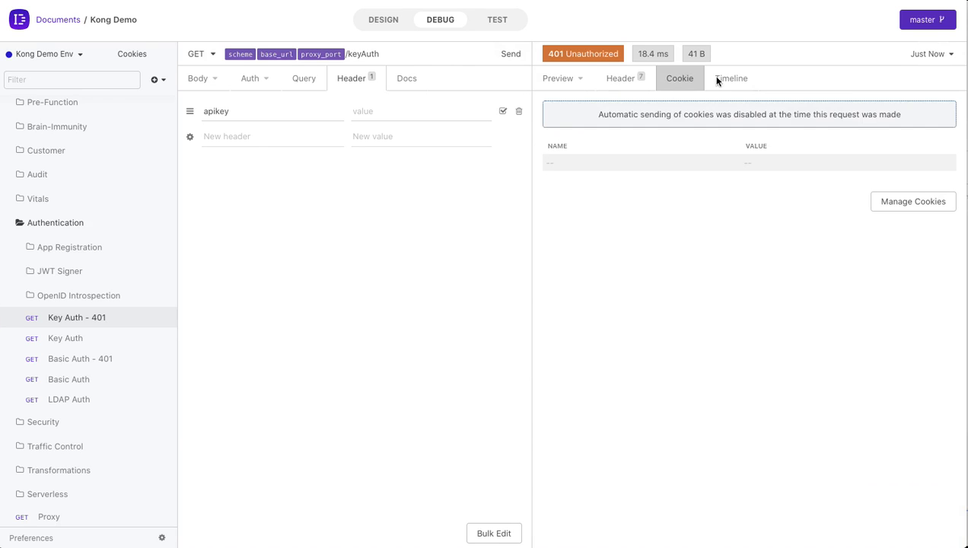
click(729, 77)
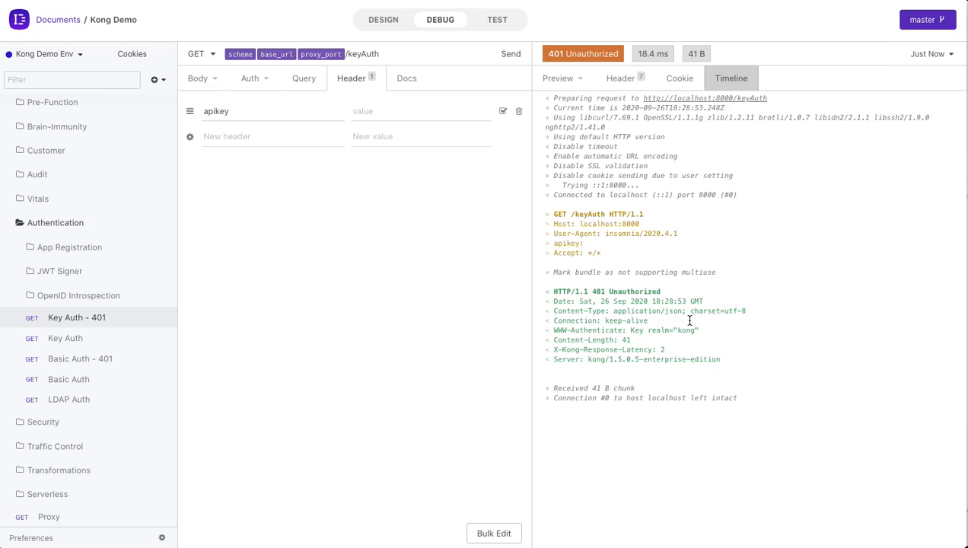
click(619, 78)
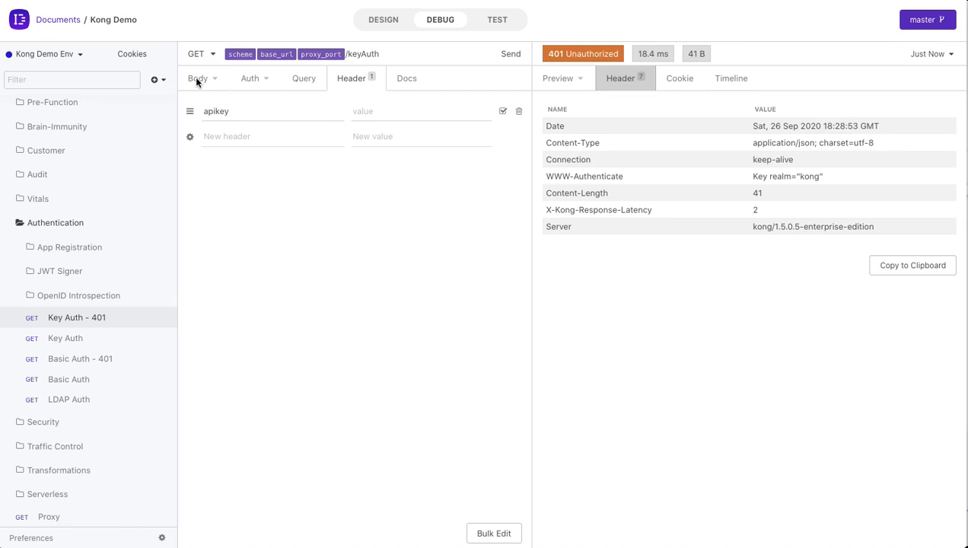
click(251, 77)
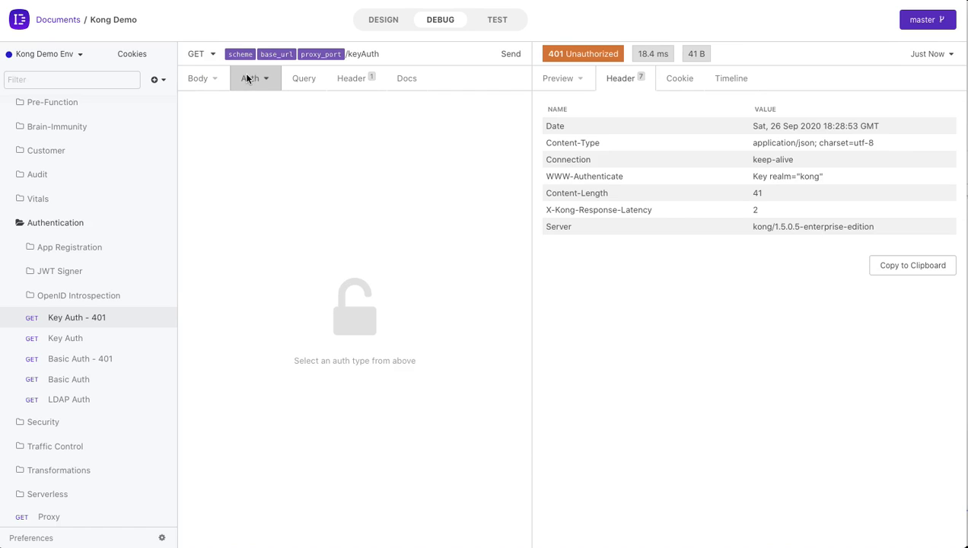
click(303, 78)
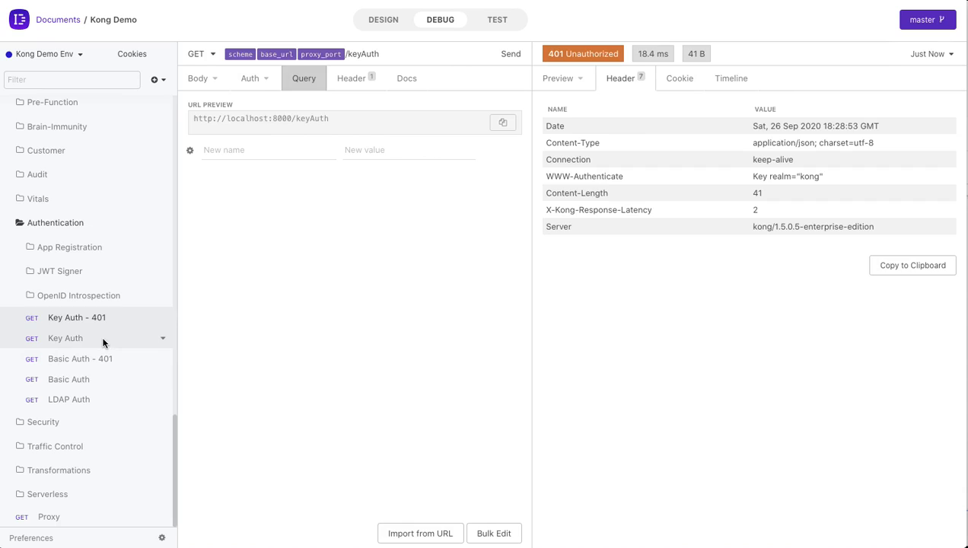
click(64, 338)
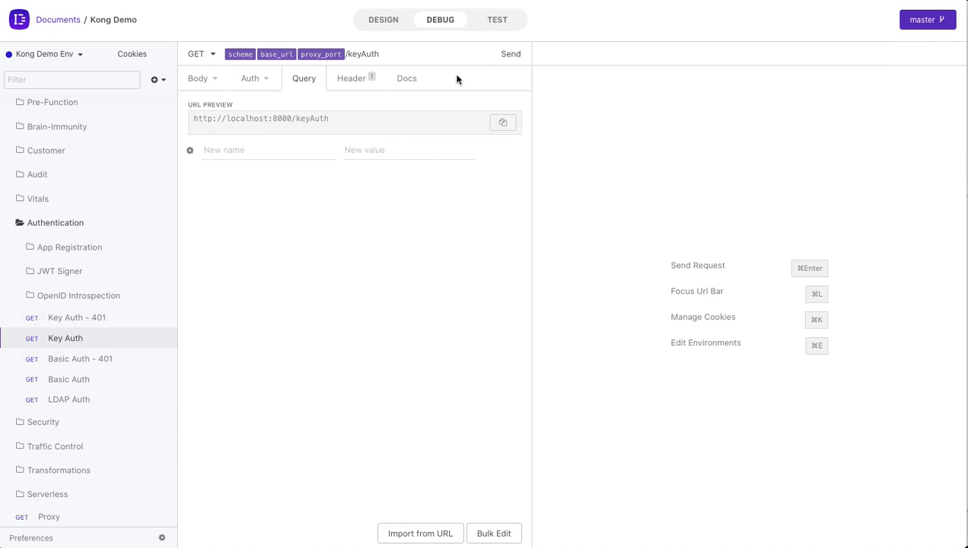
click(351, 78)
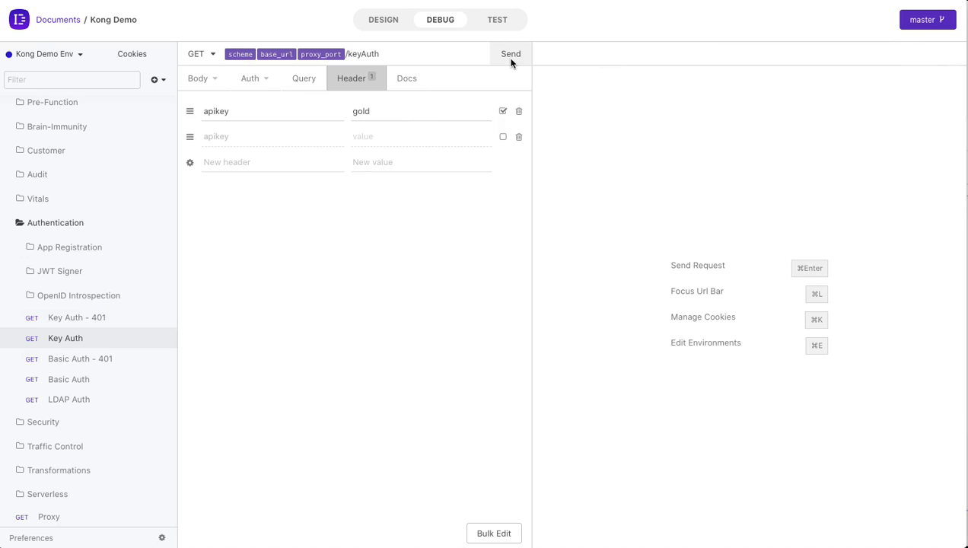
click(510, 54)
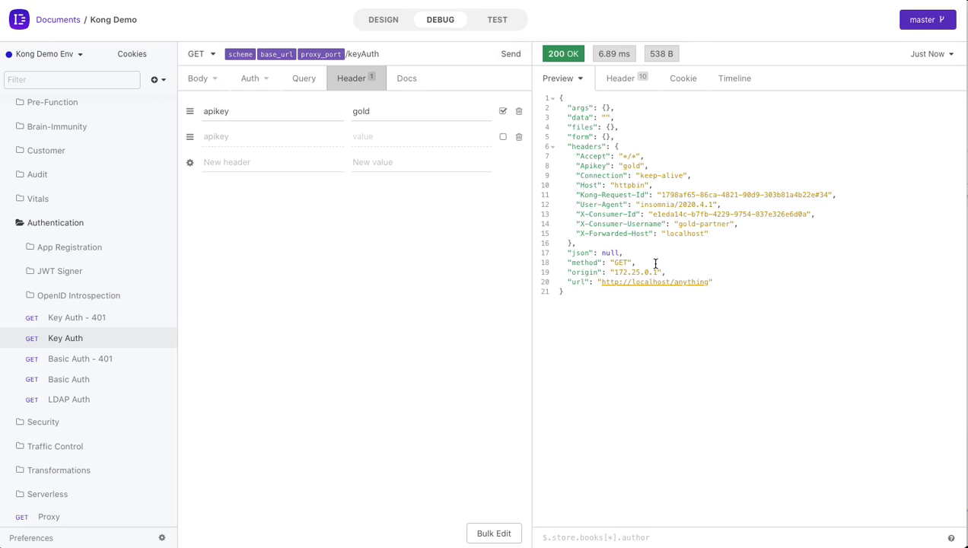
click(620, 78)
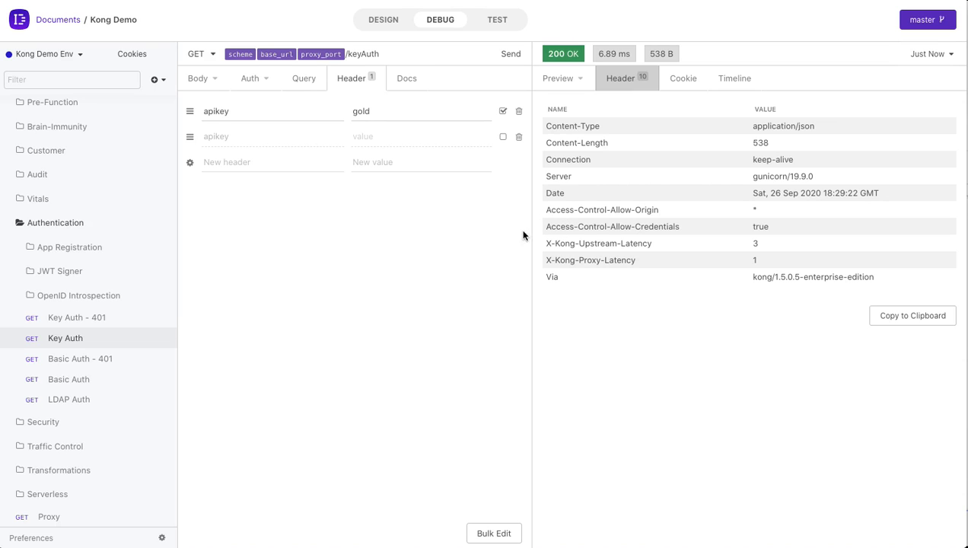
mouse_move(513, 239)
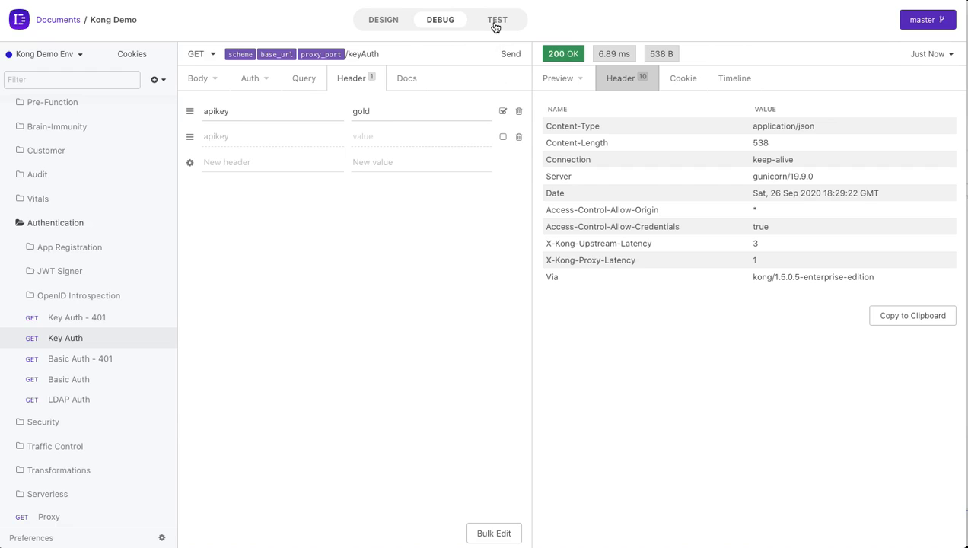
Step: In Test view, delete the API Key success 200 and failure 401 tests
click(497, 19)
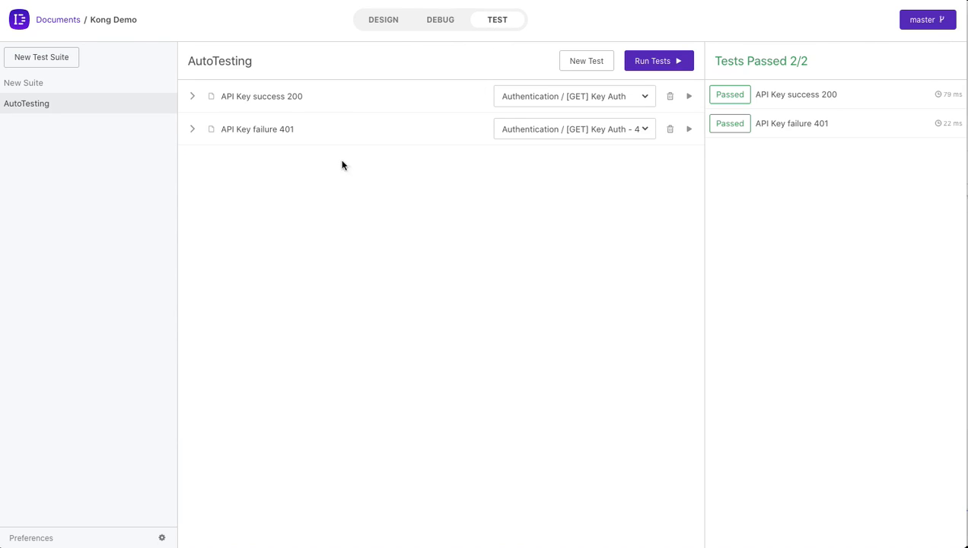
mouse_move(278, 105)
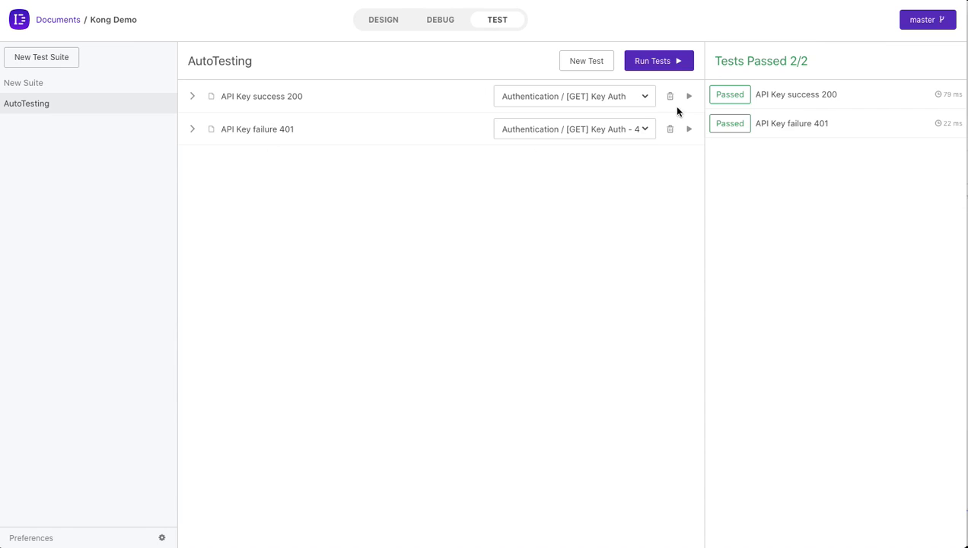
click(670, 96)
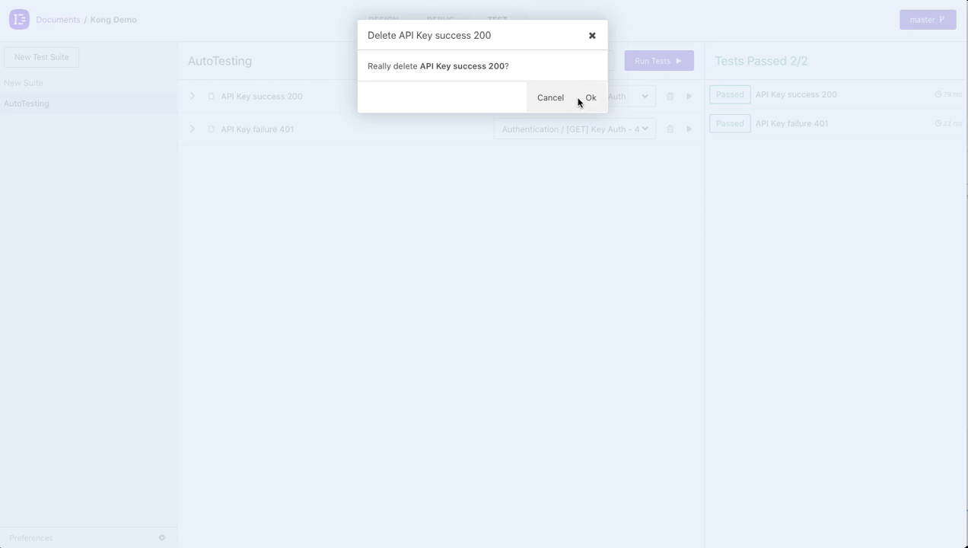
click(590, 97)
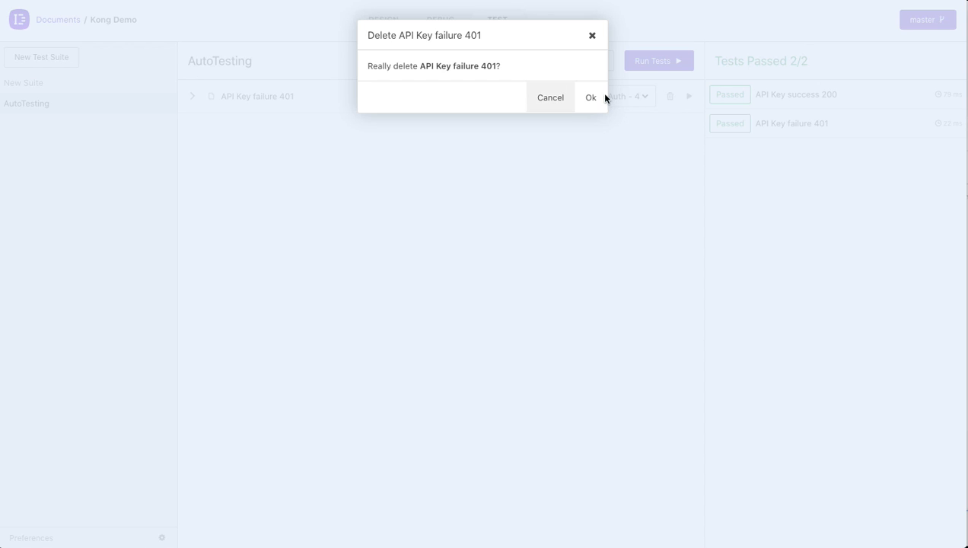
click(590, 97)
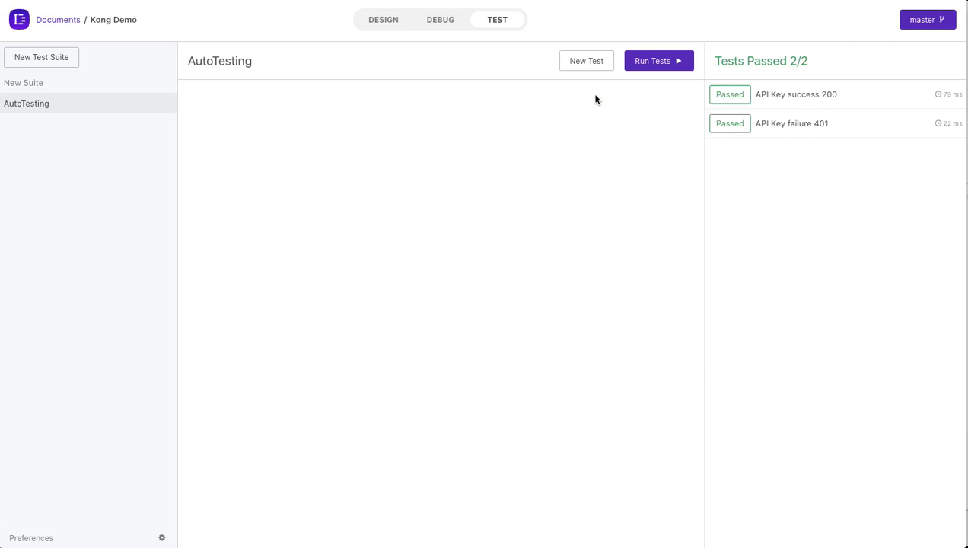
mouse_move(555, 158)
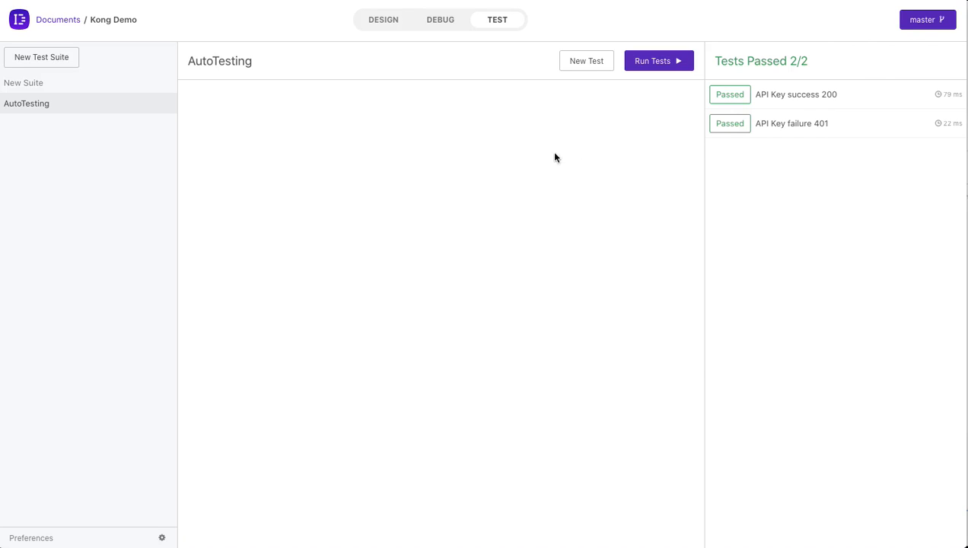
mouse_move(446, 38)
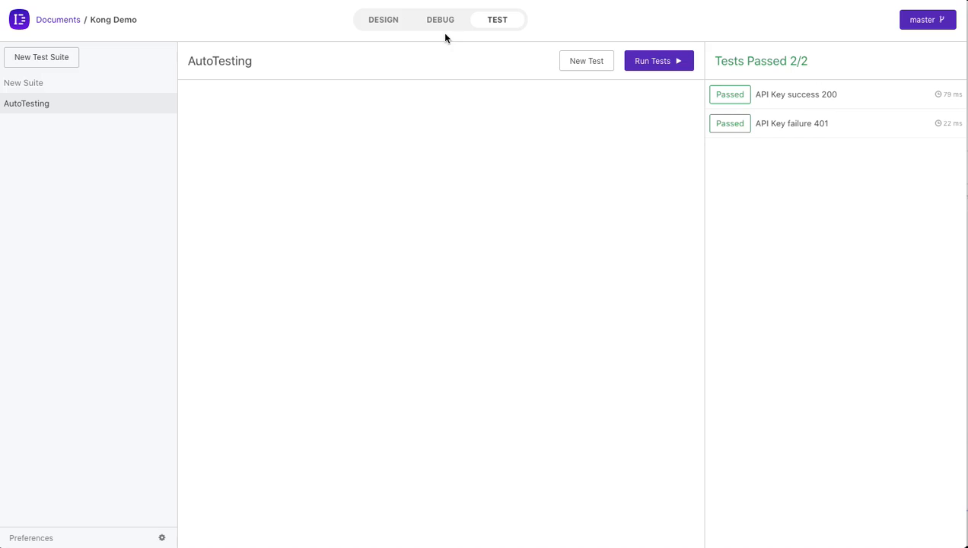
mouse_move(440, 32)
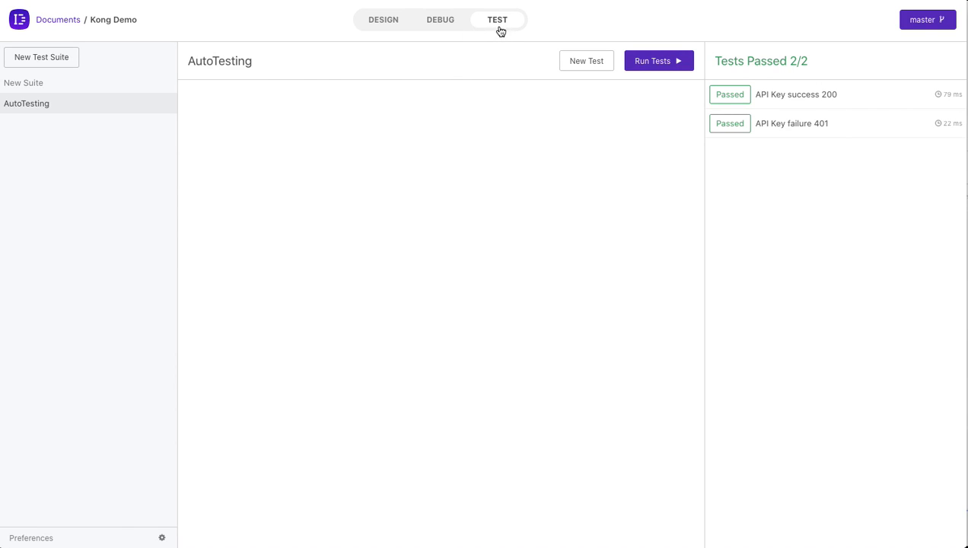
mouse_move(452, 134)
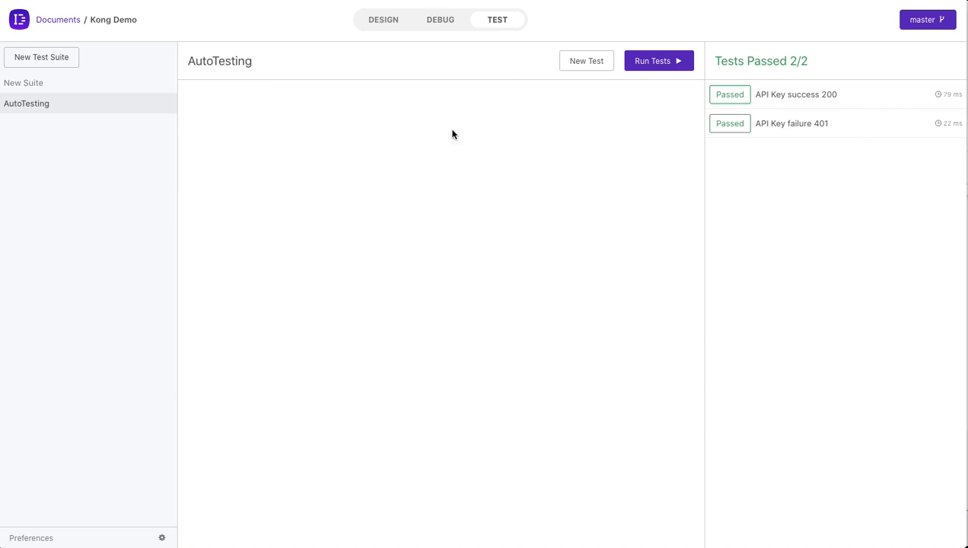
mouse_move(480, 162)
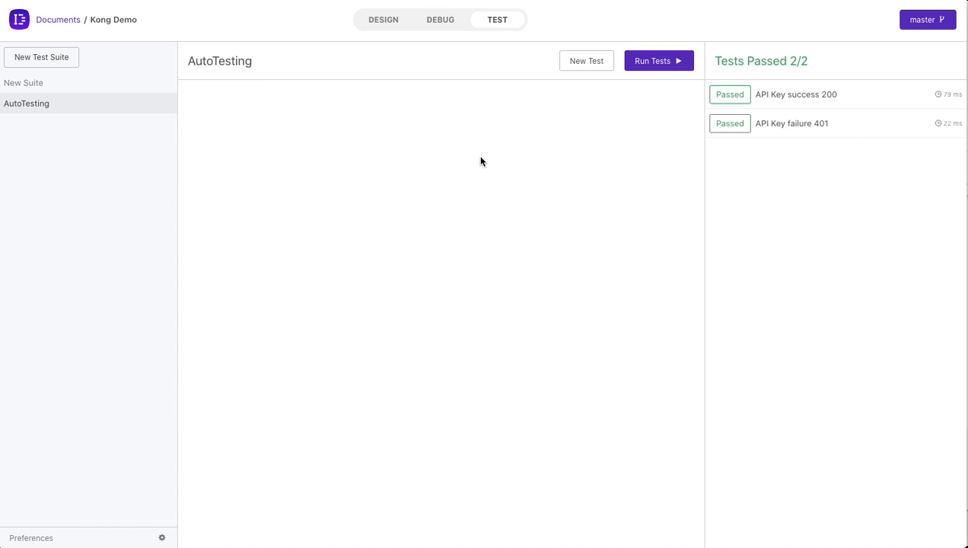
mouse_move(592, 94)
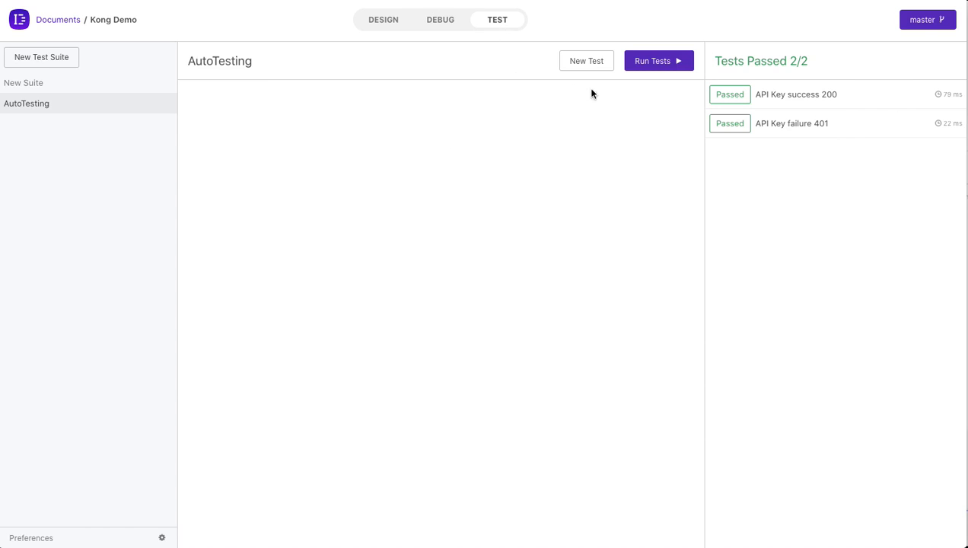
Step: Create test 'Api Key 401' bound to the Authentication [GET] Key Auth request and show its code
click(586, 60)
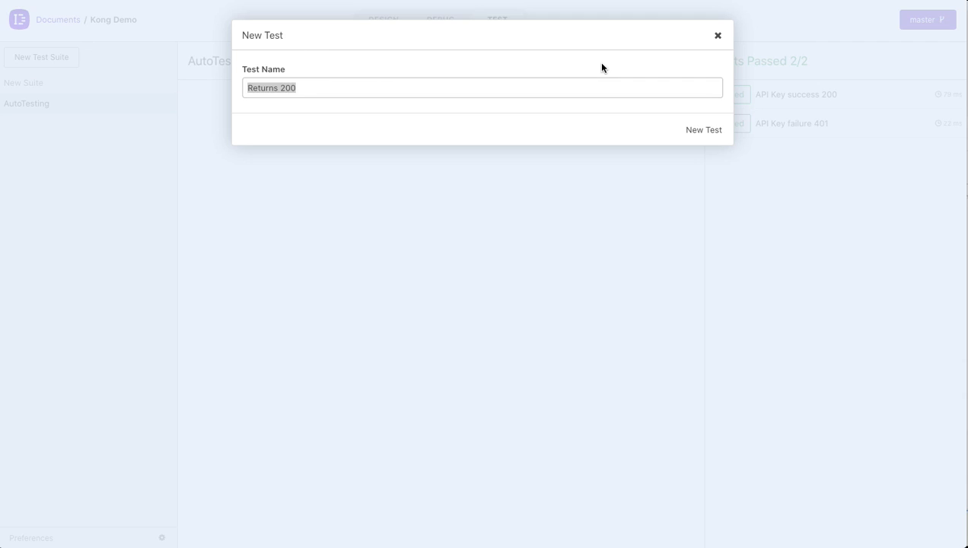
text(Api Key 4)
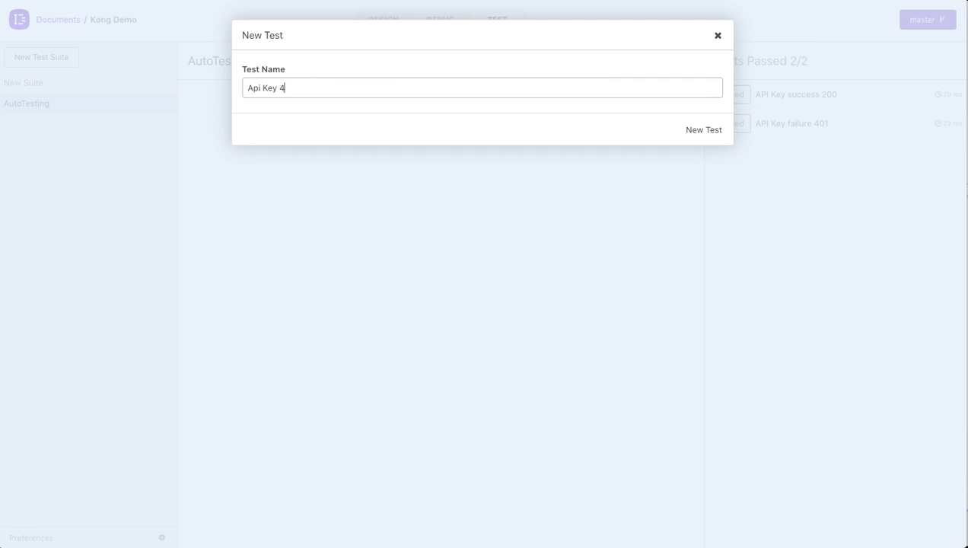
click(702, 129)
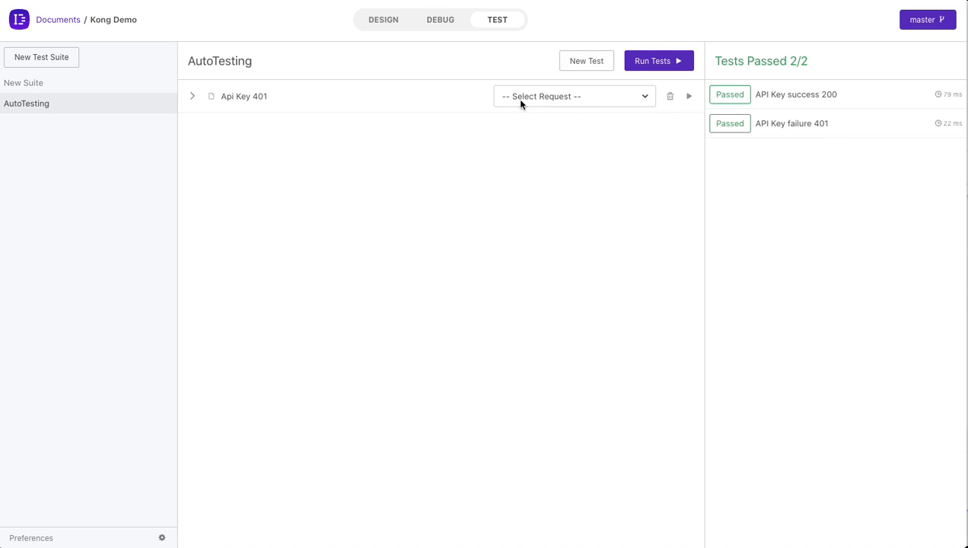
click(572, 96)
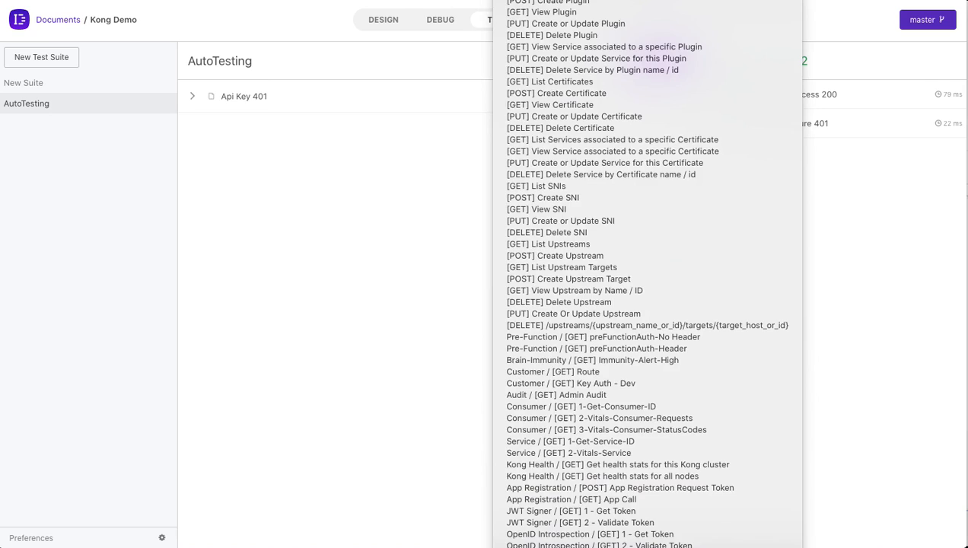
click(555, 93)
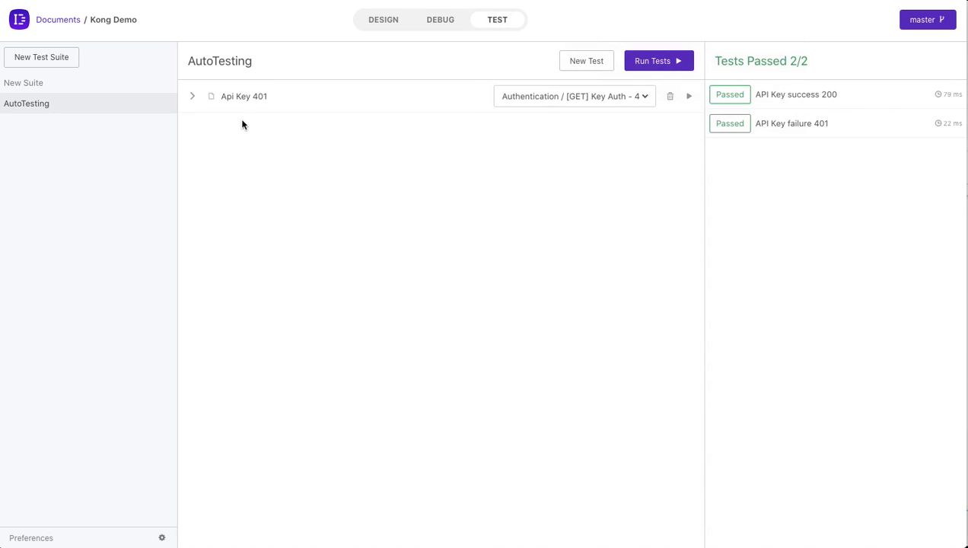
click(193, 96)
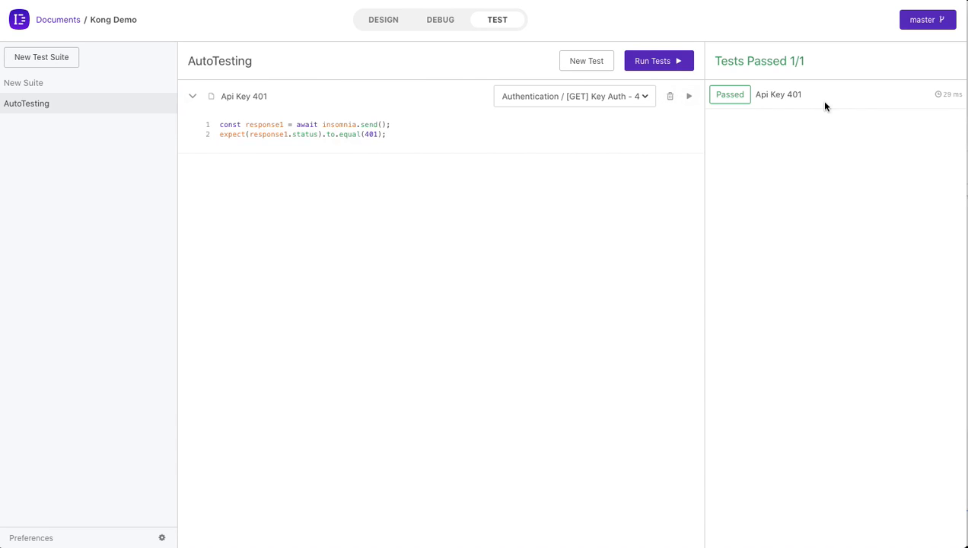
mouse_move(759, 97)
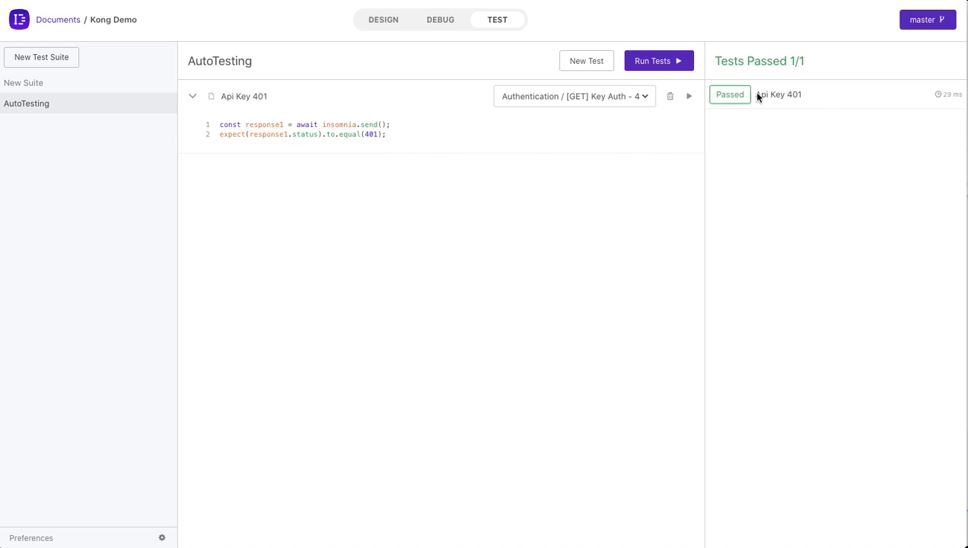
Step: Create test 'Api Key 200' and check its code expects status 200
click(586, 60)
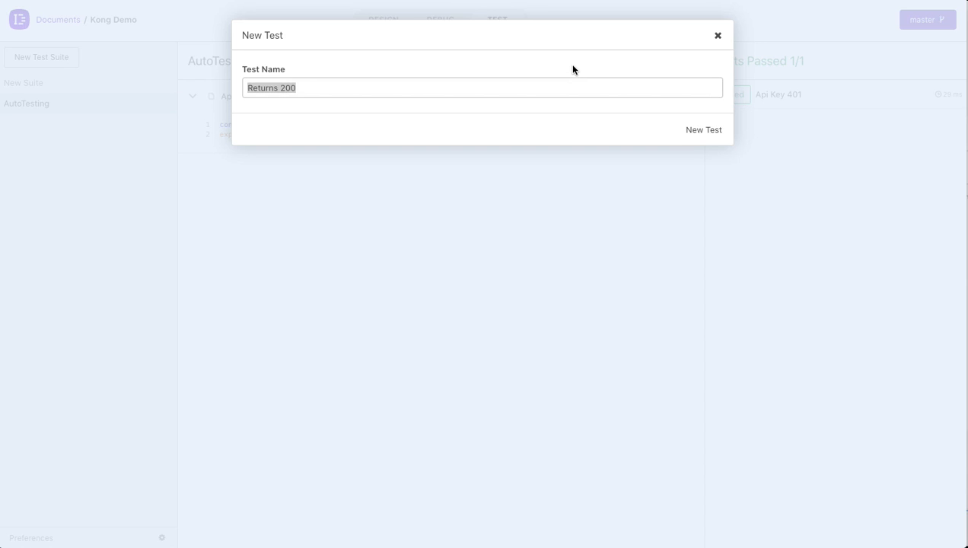
text(Api Key 2900)
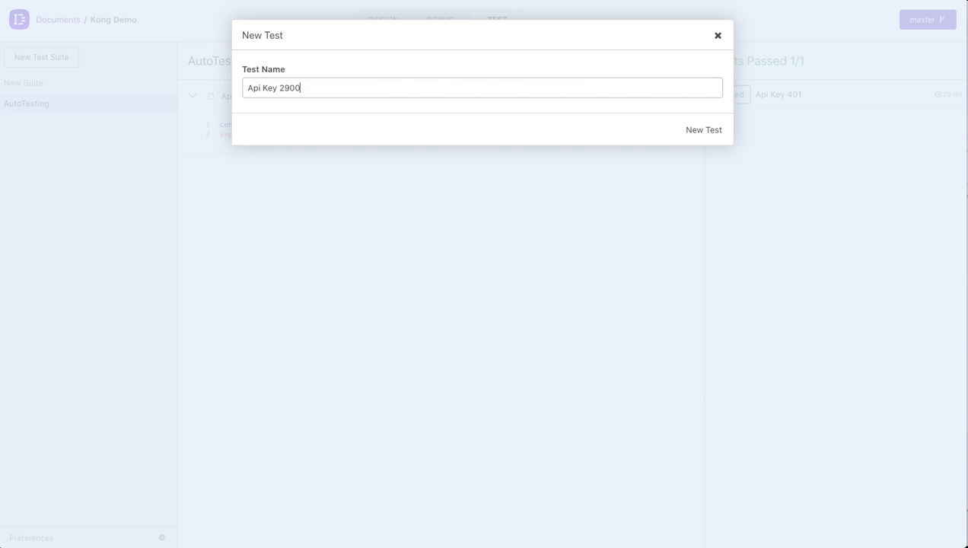
key(BackSpace)
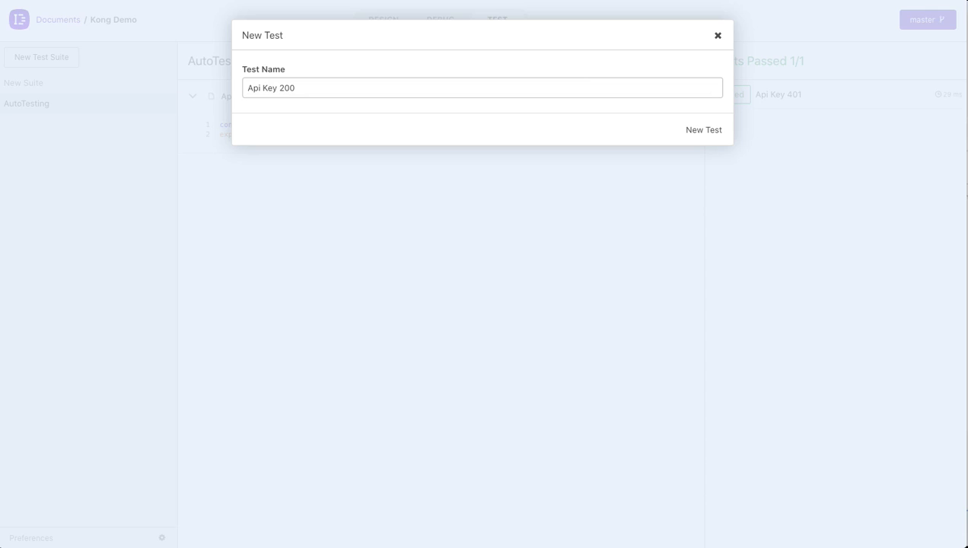
click(702, 129)
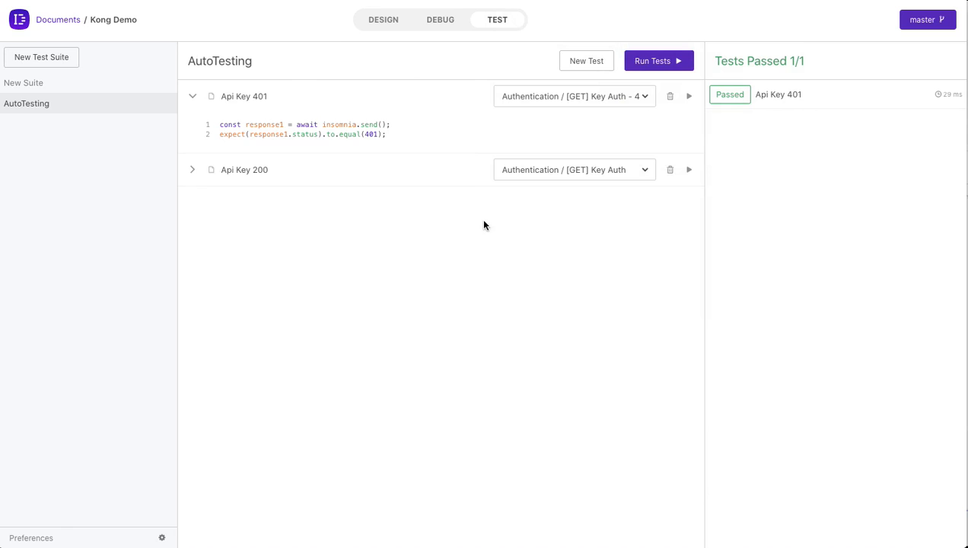
click(193, 169)
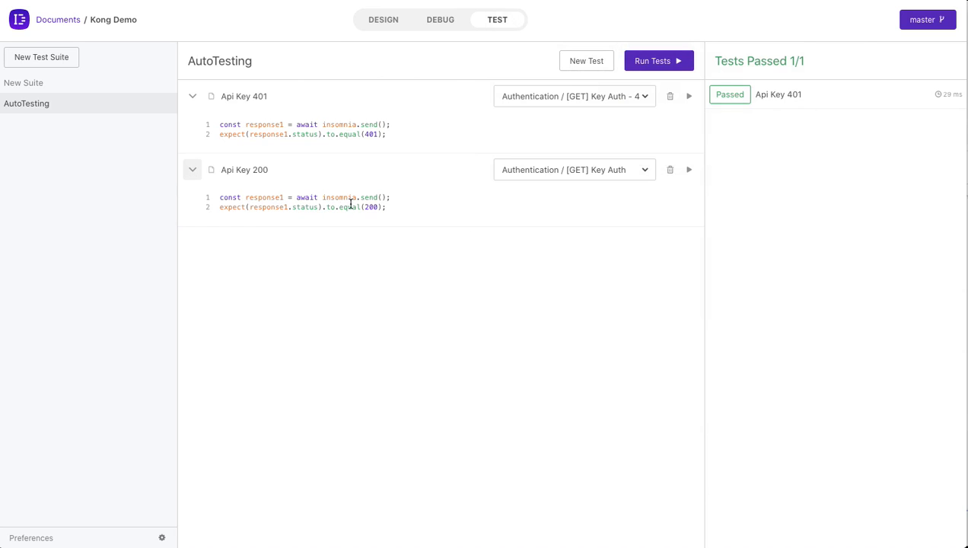
double_click(371, 206)
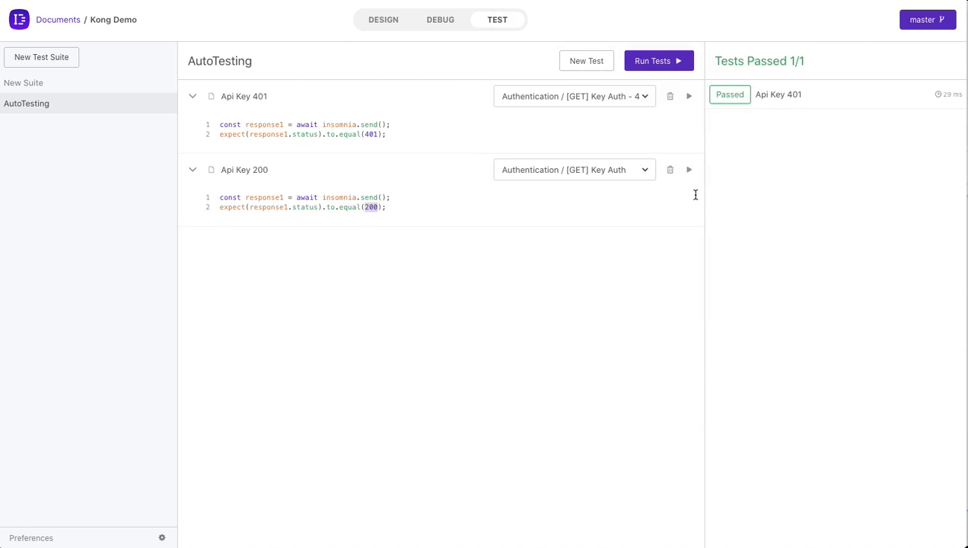
Step: Run the Api Key 200 test, then the whole AutoTesting suite
click(688, 169)
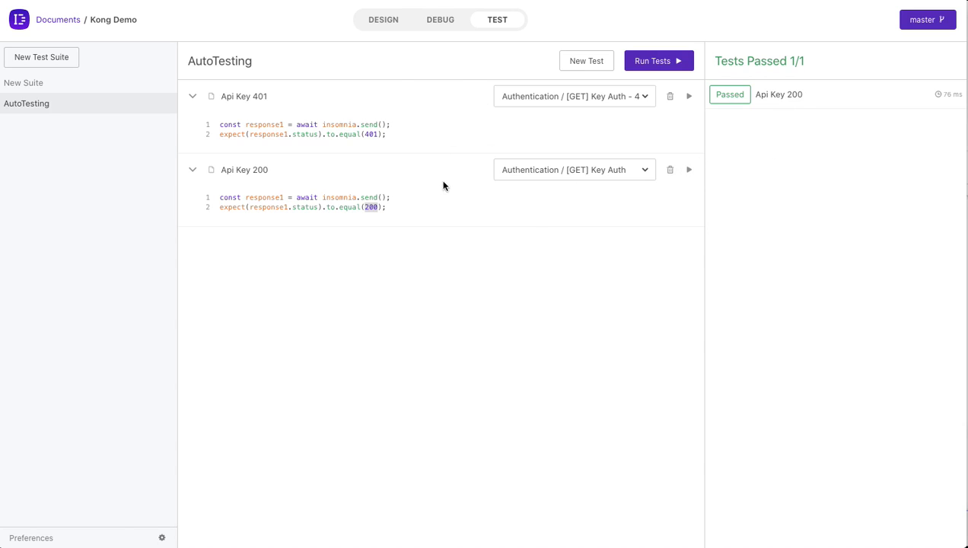
click(658, 60)
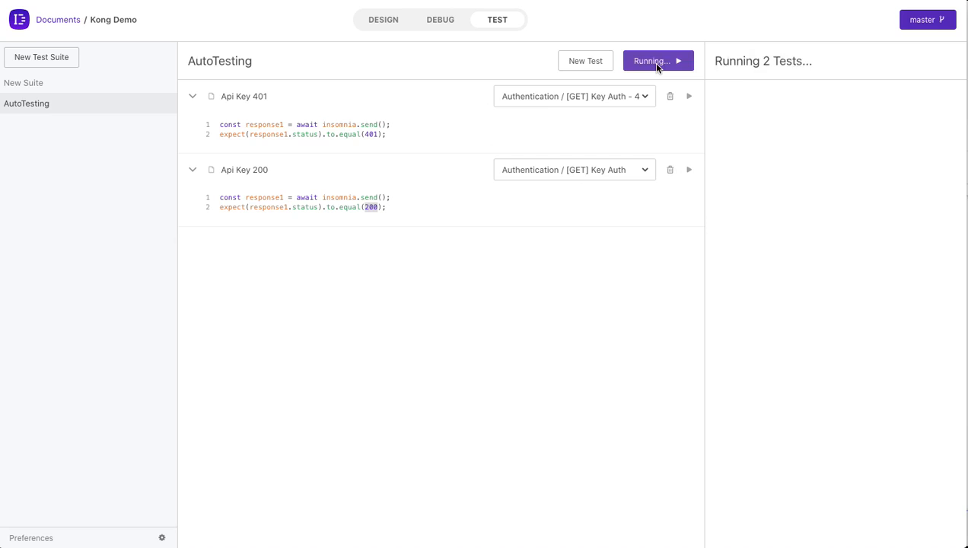
click(652, 60)
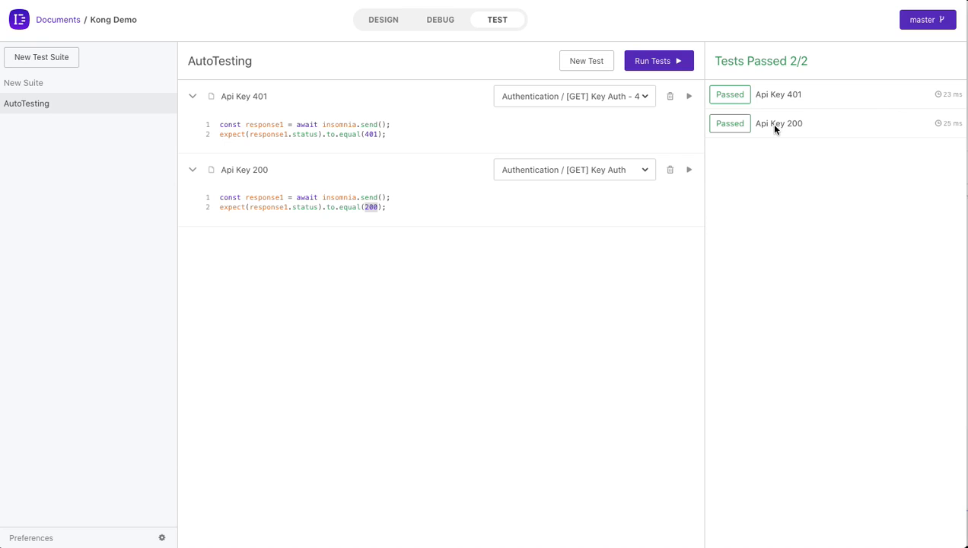
mouse_move(666, 190)
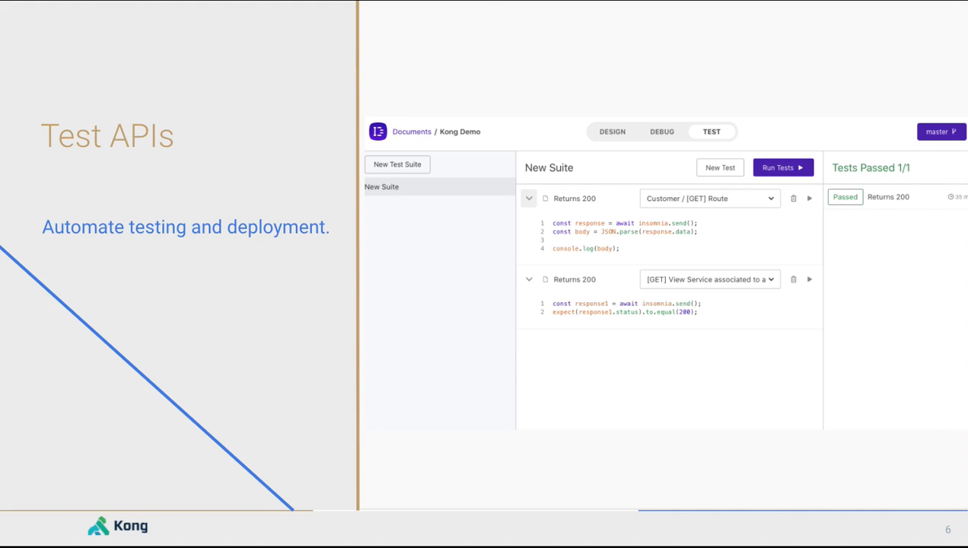
Step: Advance the presentation to the Key capabilities slide on authoring, debugging and testing APIs
key(Right)
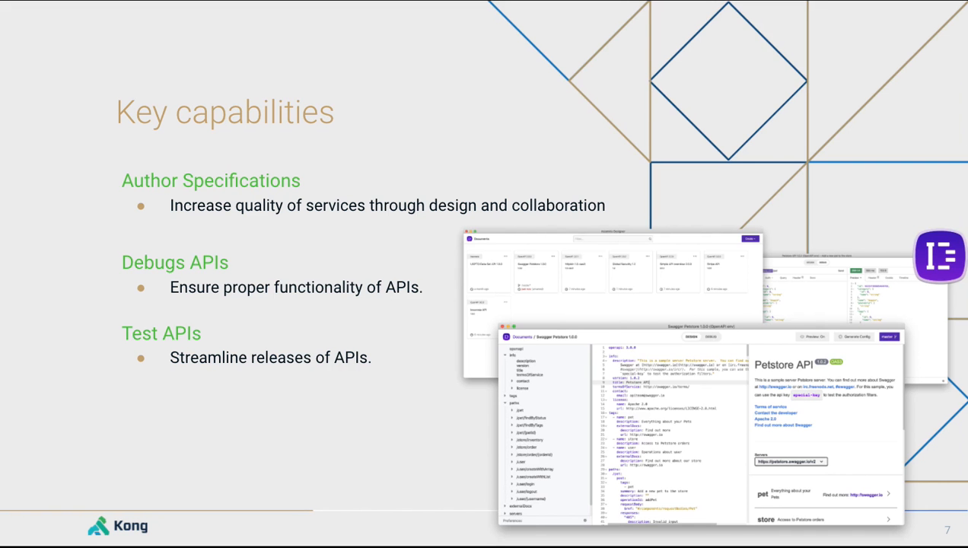